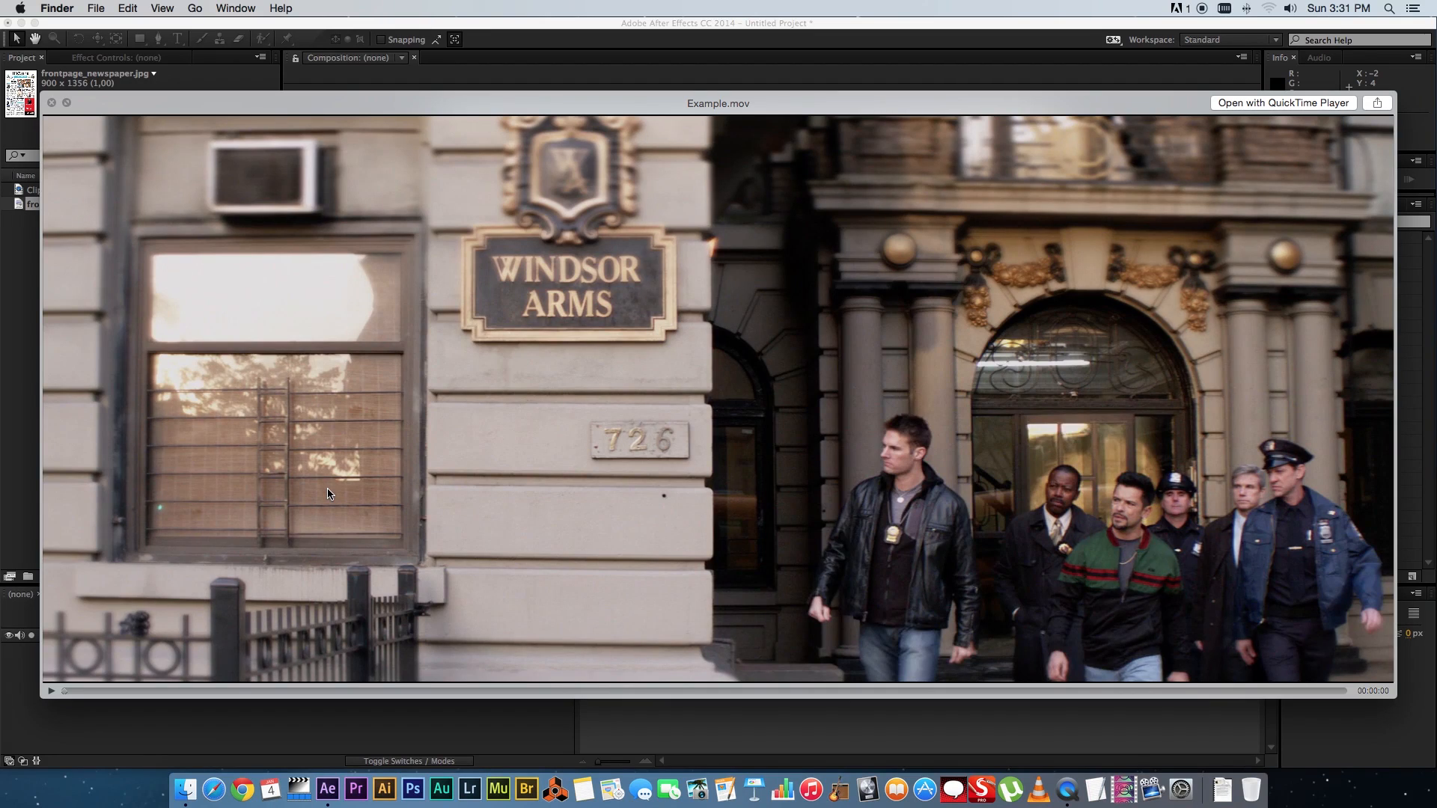
mouse_move(78, 669)
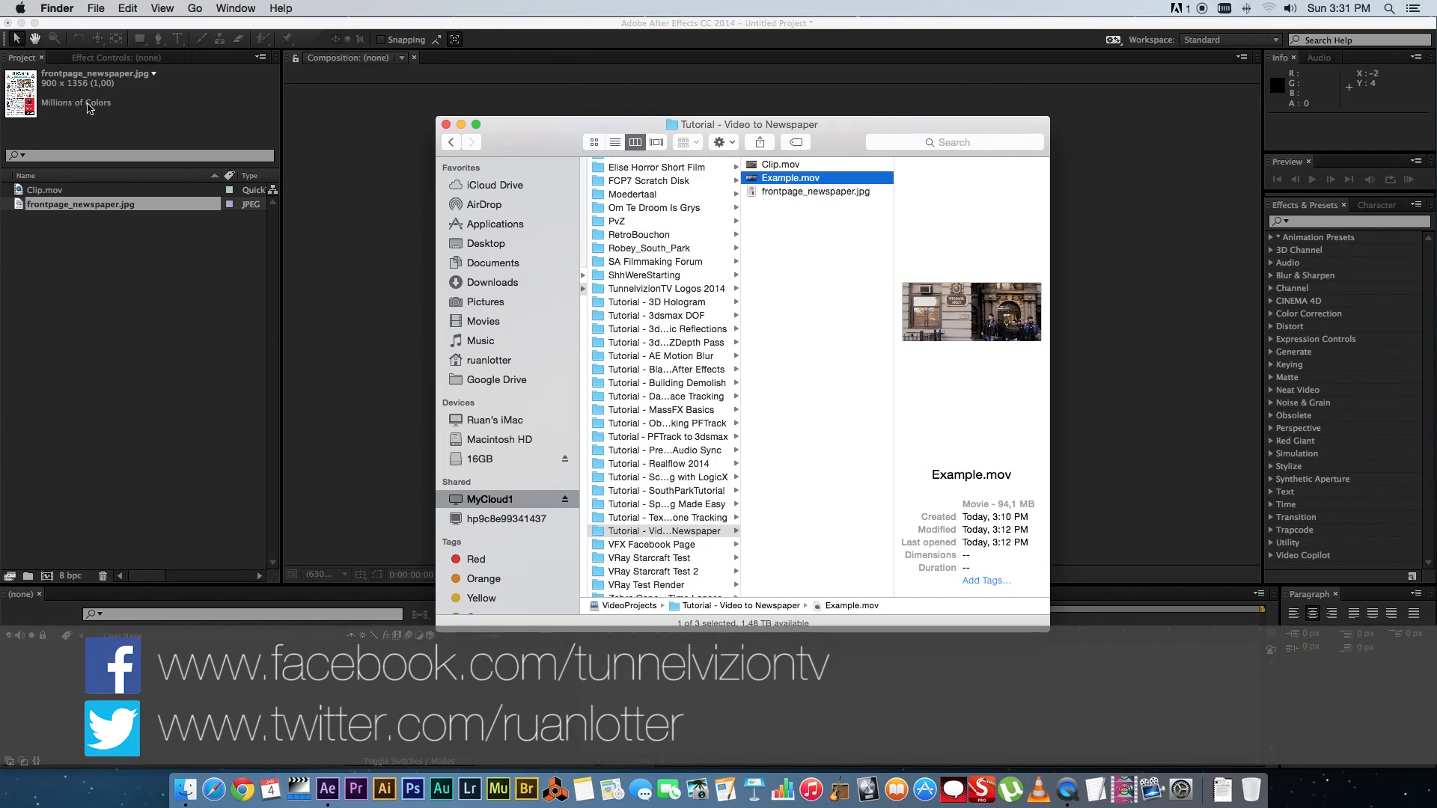
Step: Move the tutorial folder window aside and close it
left_click_drag(747, 125, 710, 134)
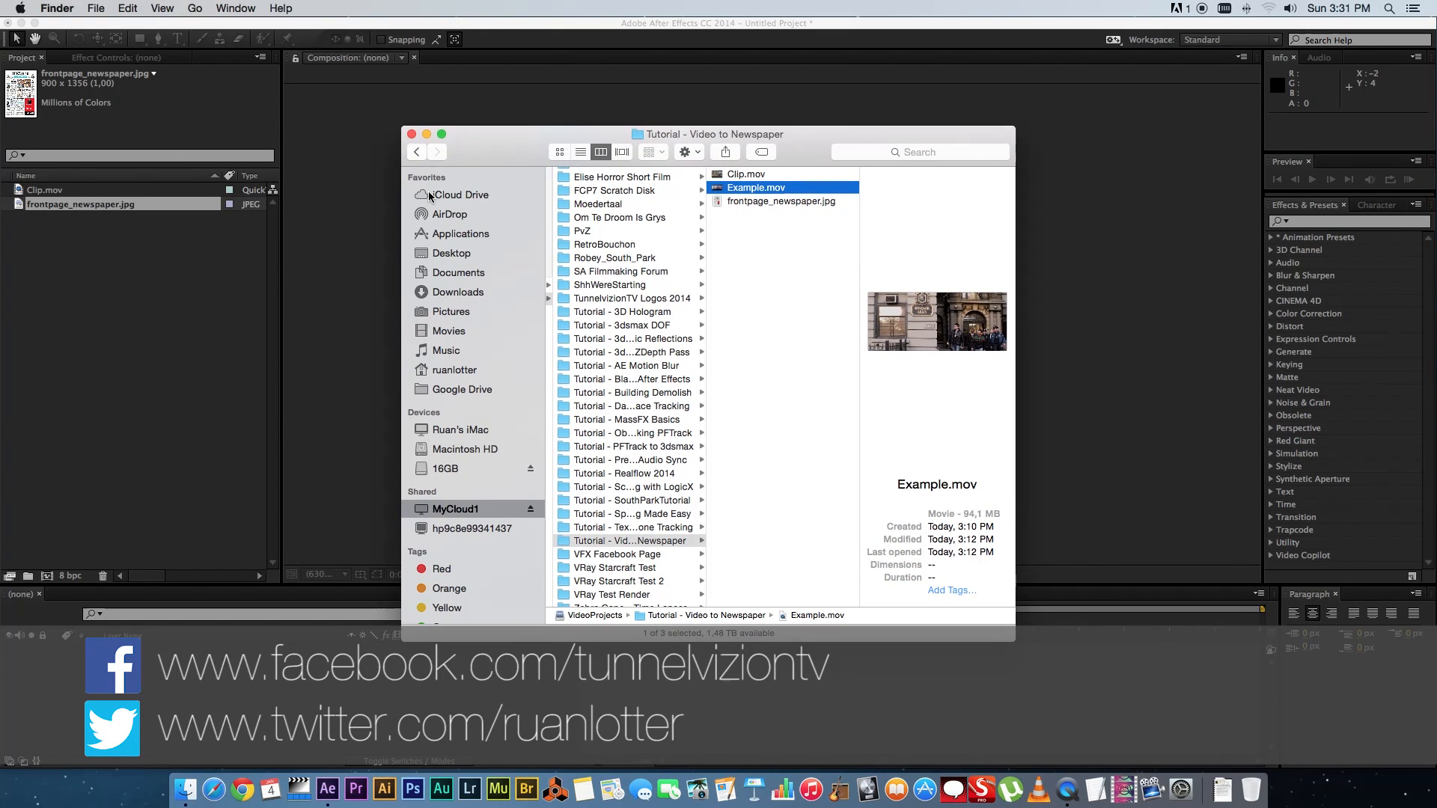
left_click(411, 134)
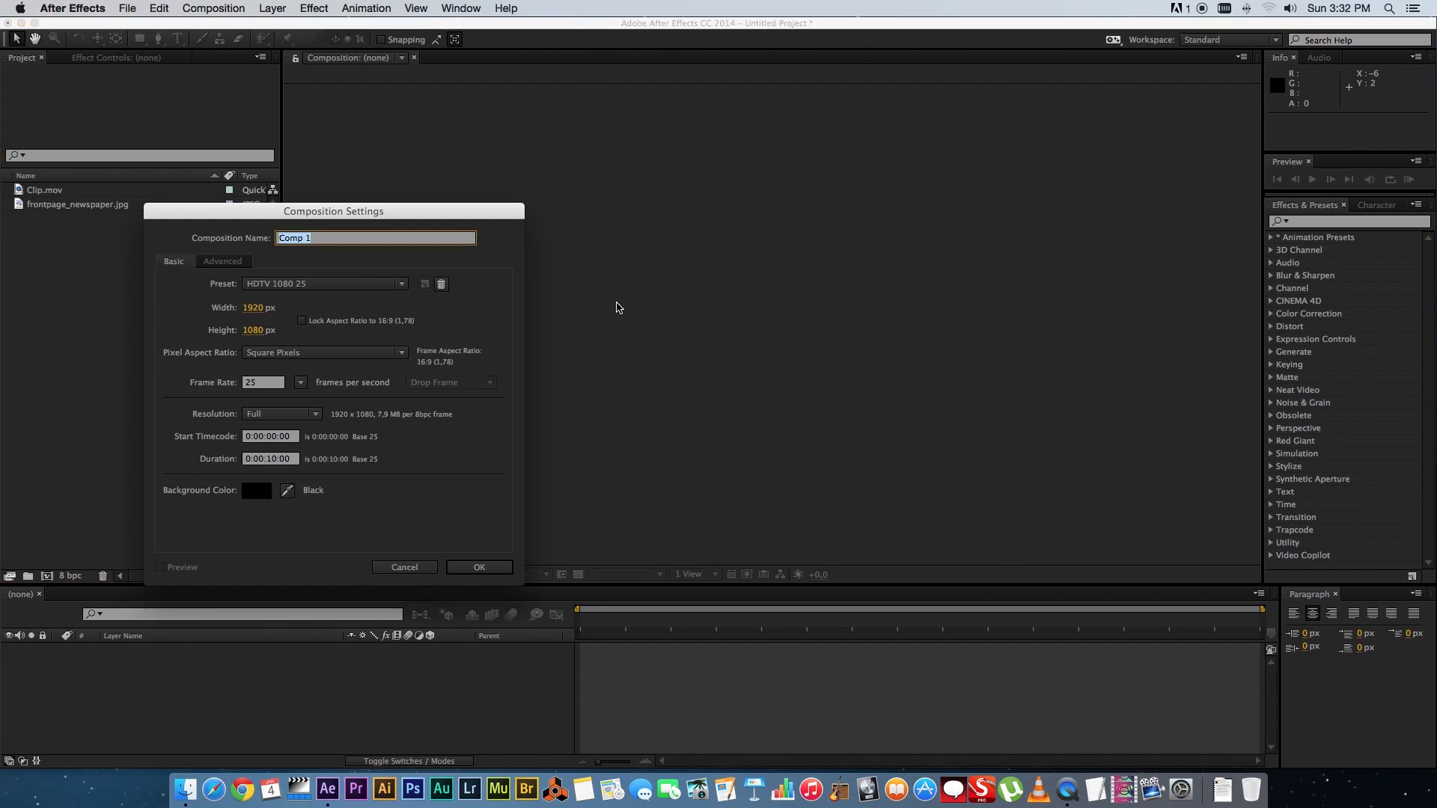
Step: Accept the HDTV 1080 25 composition settings and zoom the viewer to 33.3%
left_click_drag(332, 211, 701, 136)
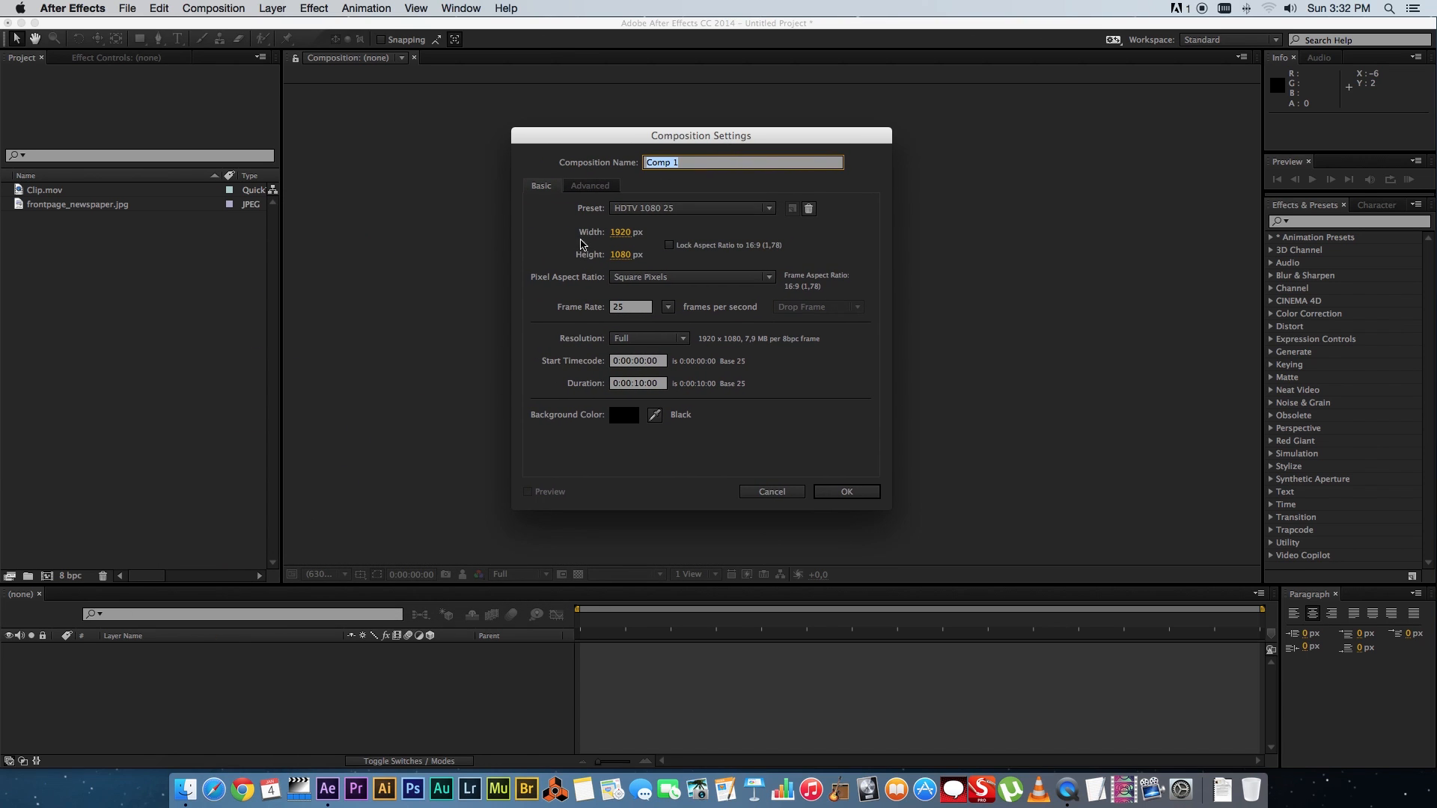
left_click(845, 491)
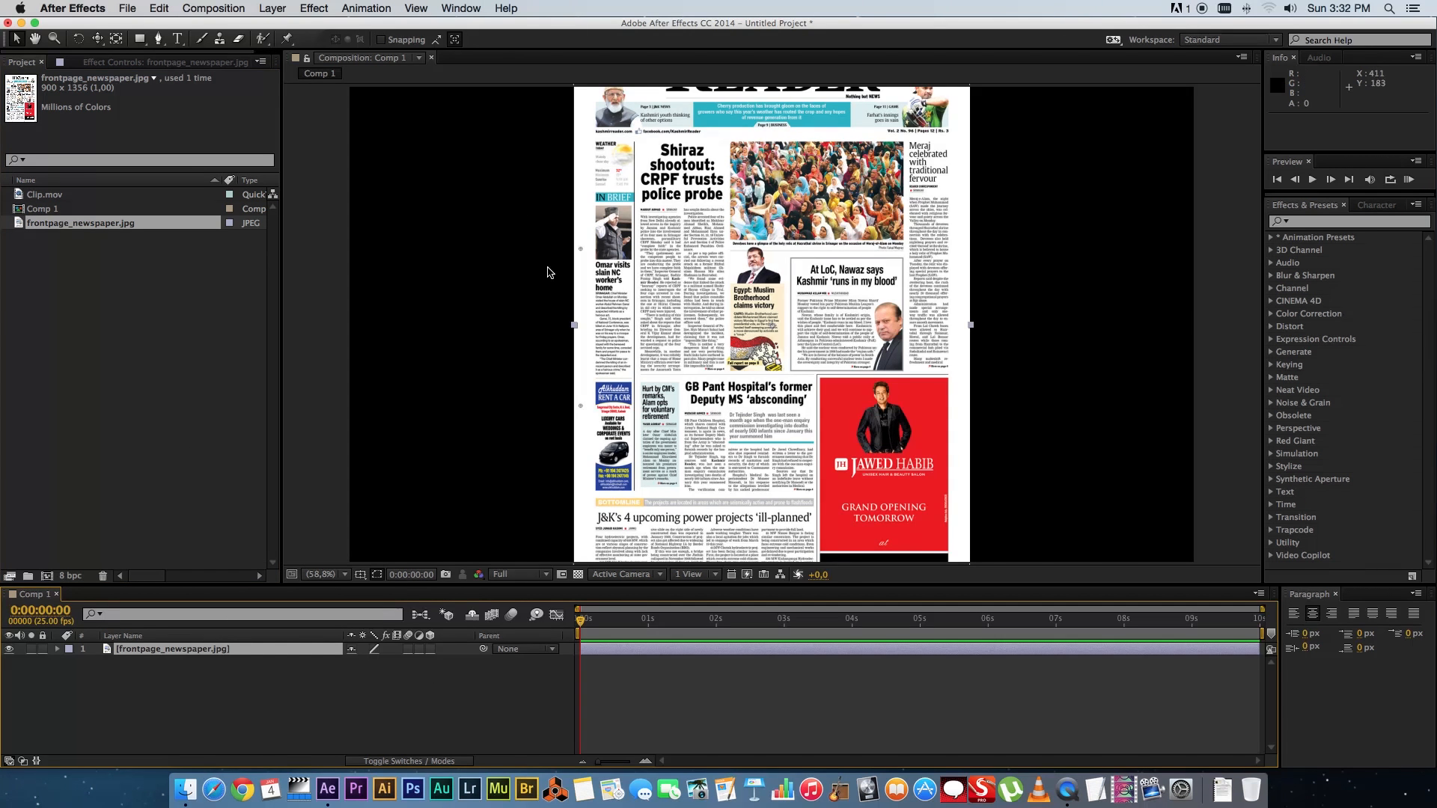
left_click(323, 575)
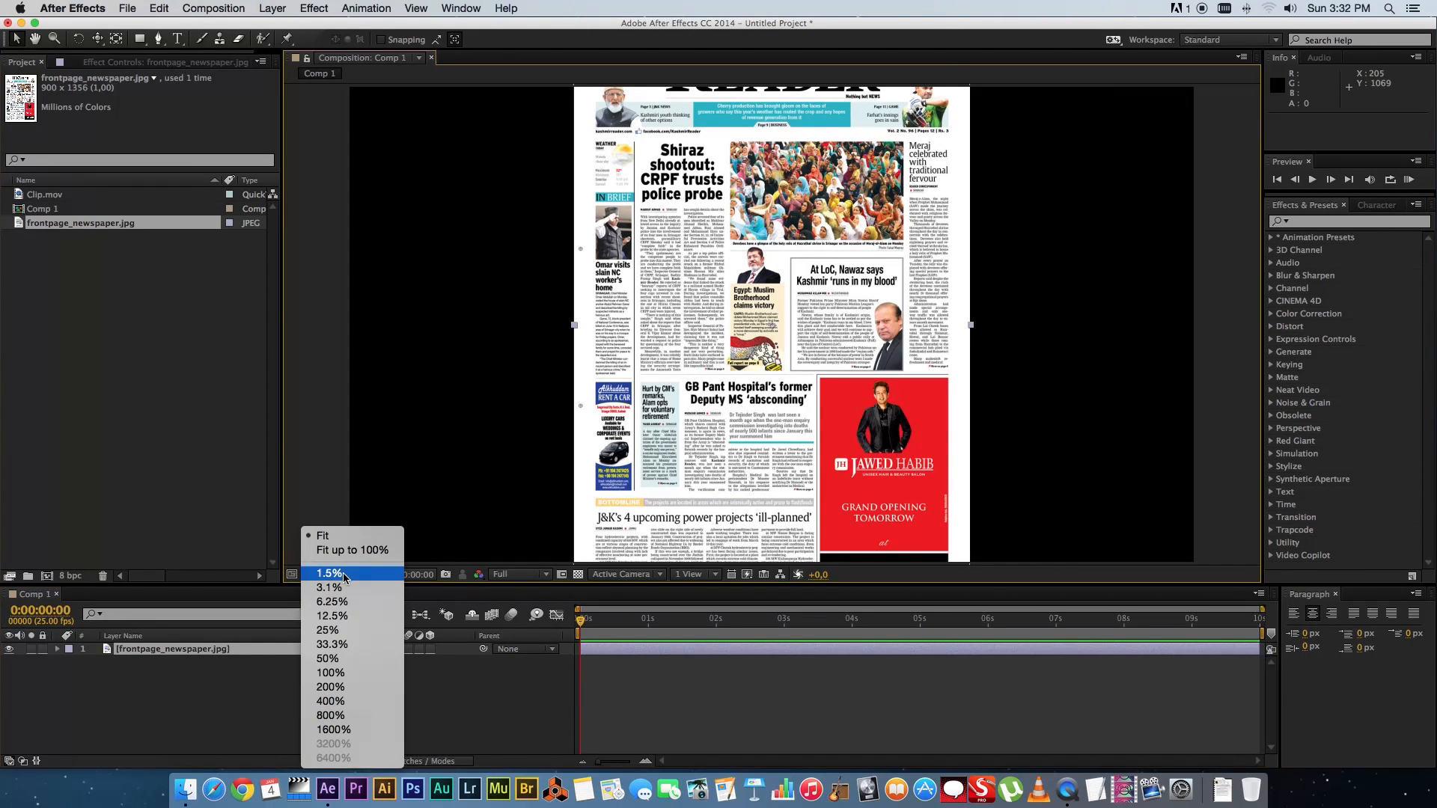
left_click(332, 644)
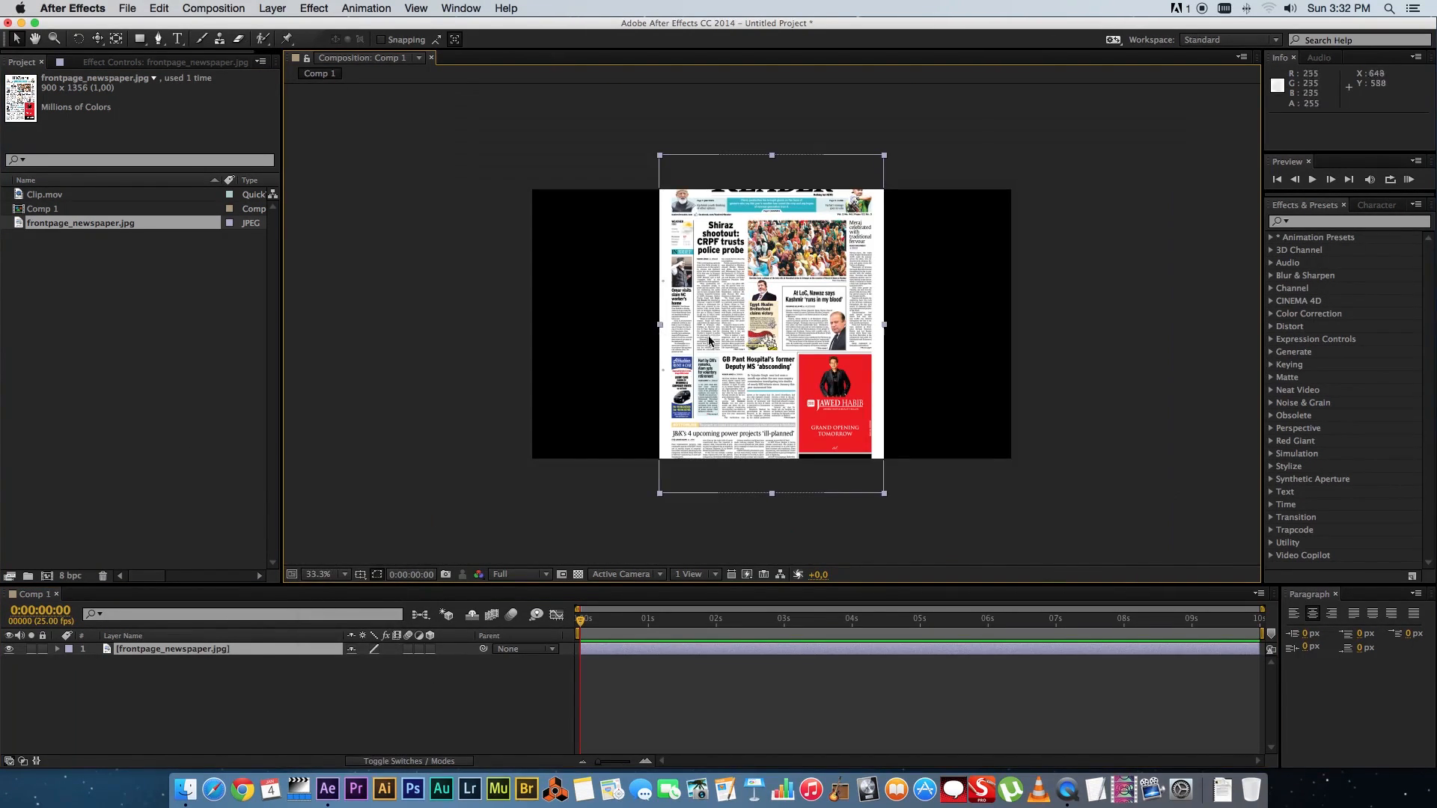
mouse_move(661, 332)
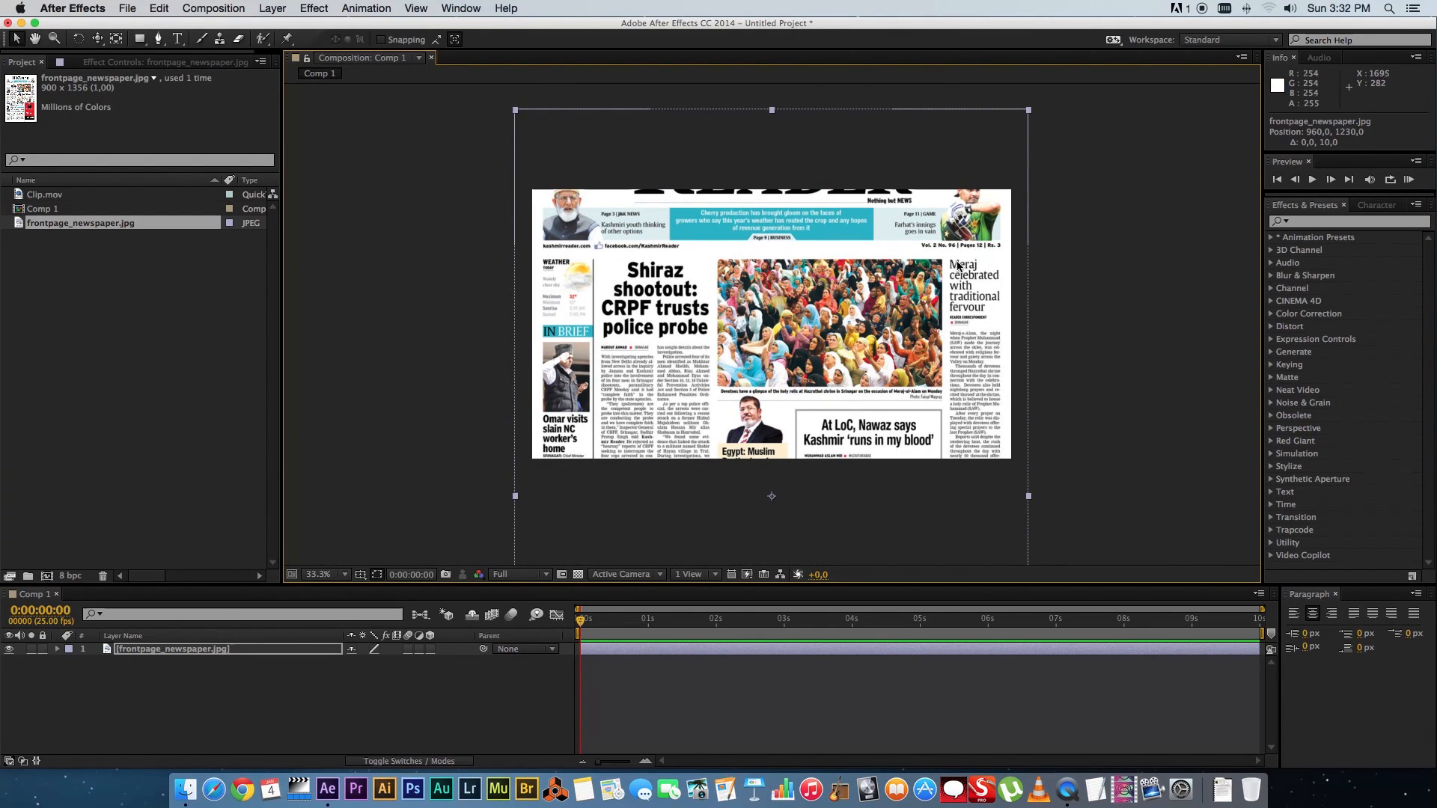
mouse_move(816, 346)
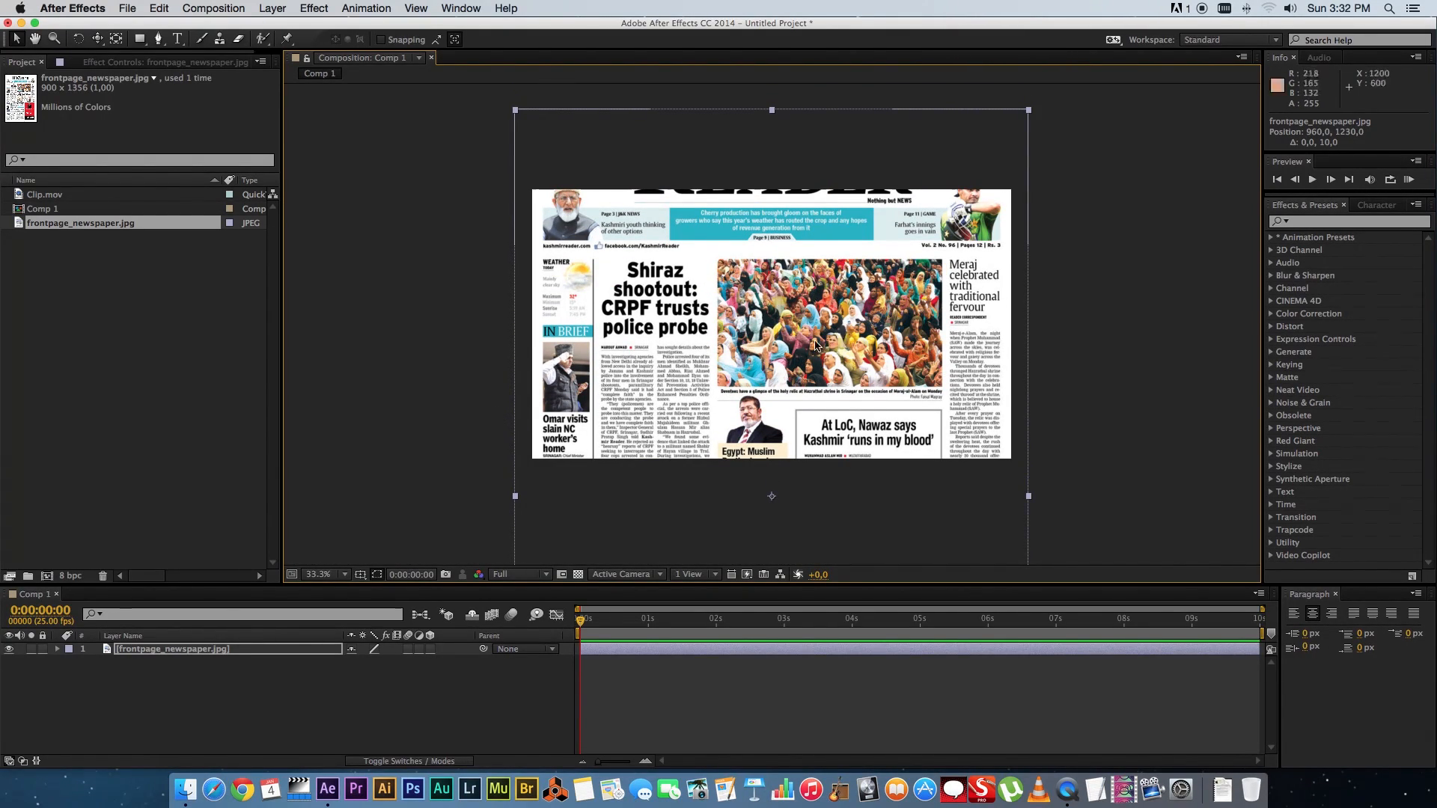
Step: Select Clip.mov and move it over the newspaper's crowd photograph
left_click(45, 195)
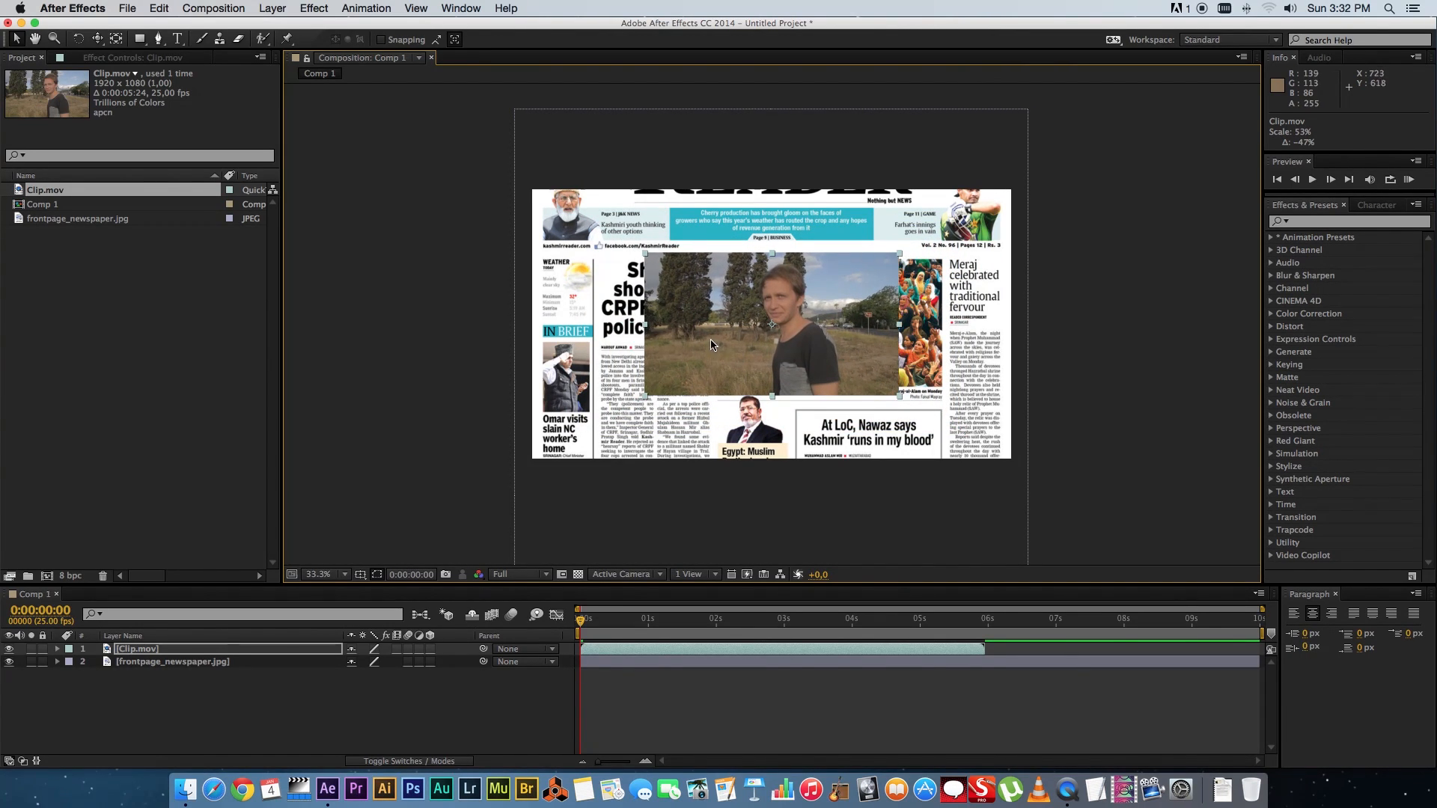
left_click_drag(775, 326, 825, 316)
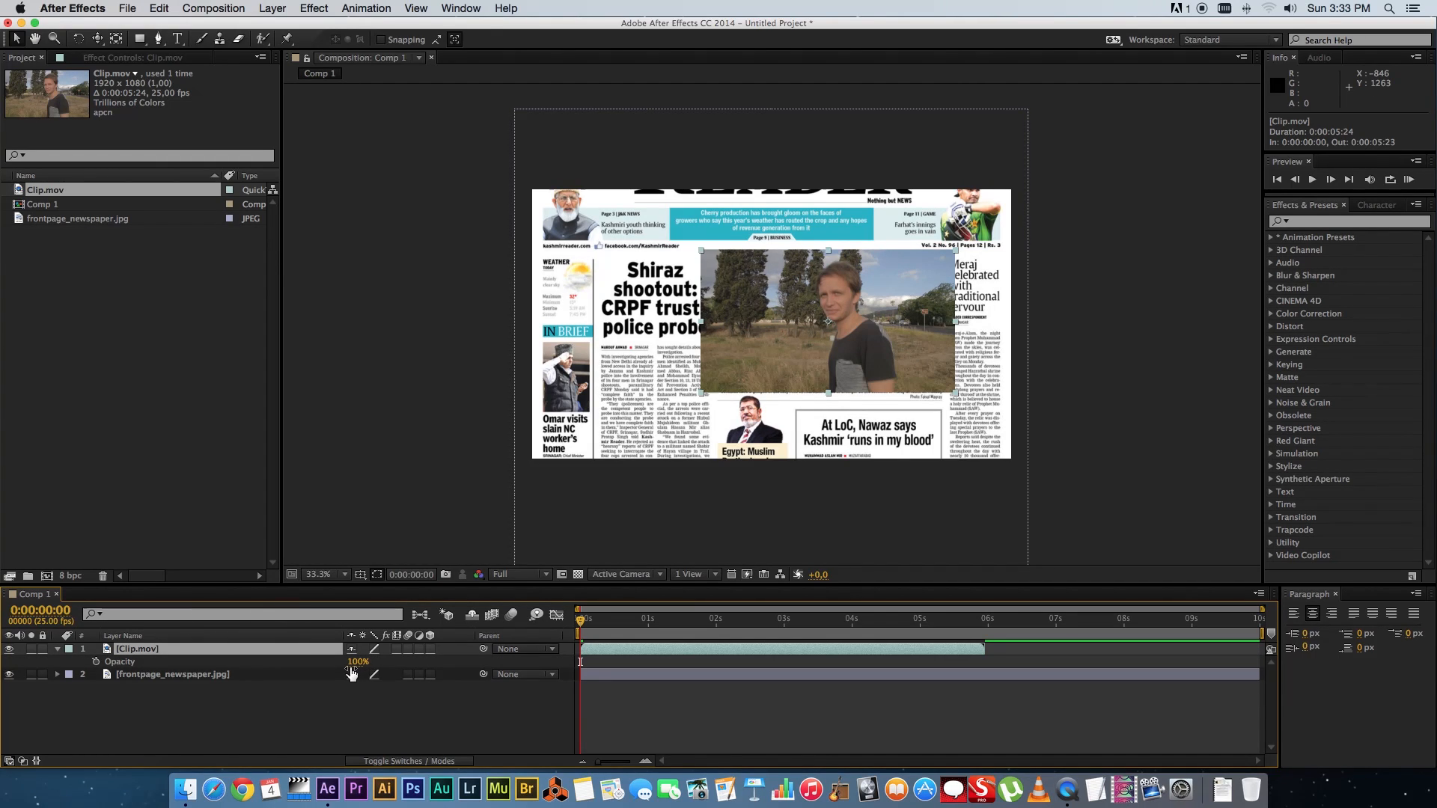
Step: Lower Clip.mov's opacity to 75% and select the layer for masking
left_click_drag(358, 662, 353, 662)
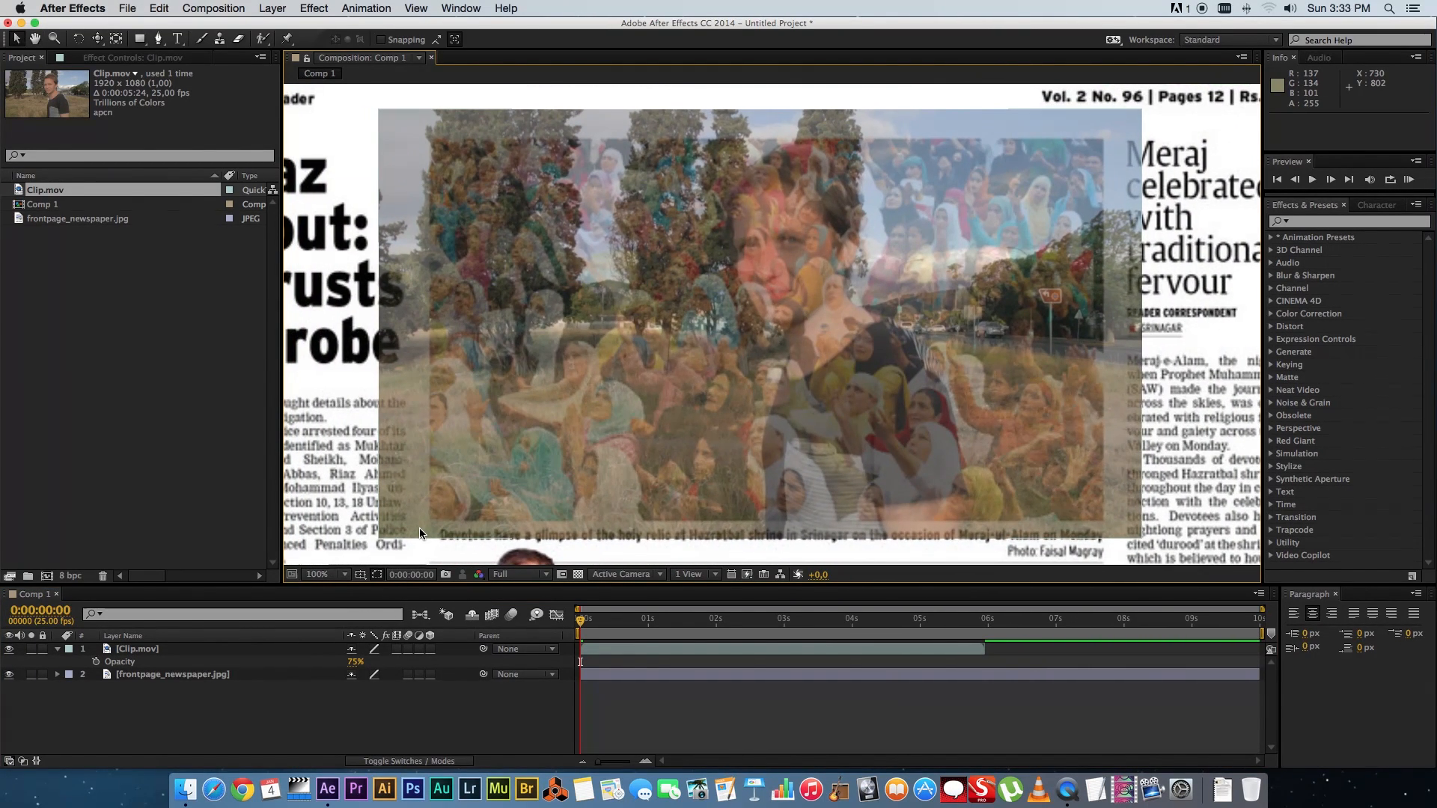
mouse_move(975, 114)
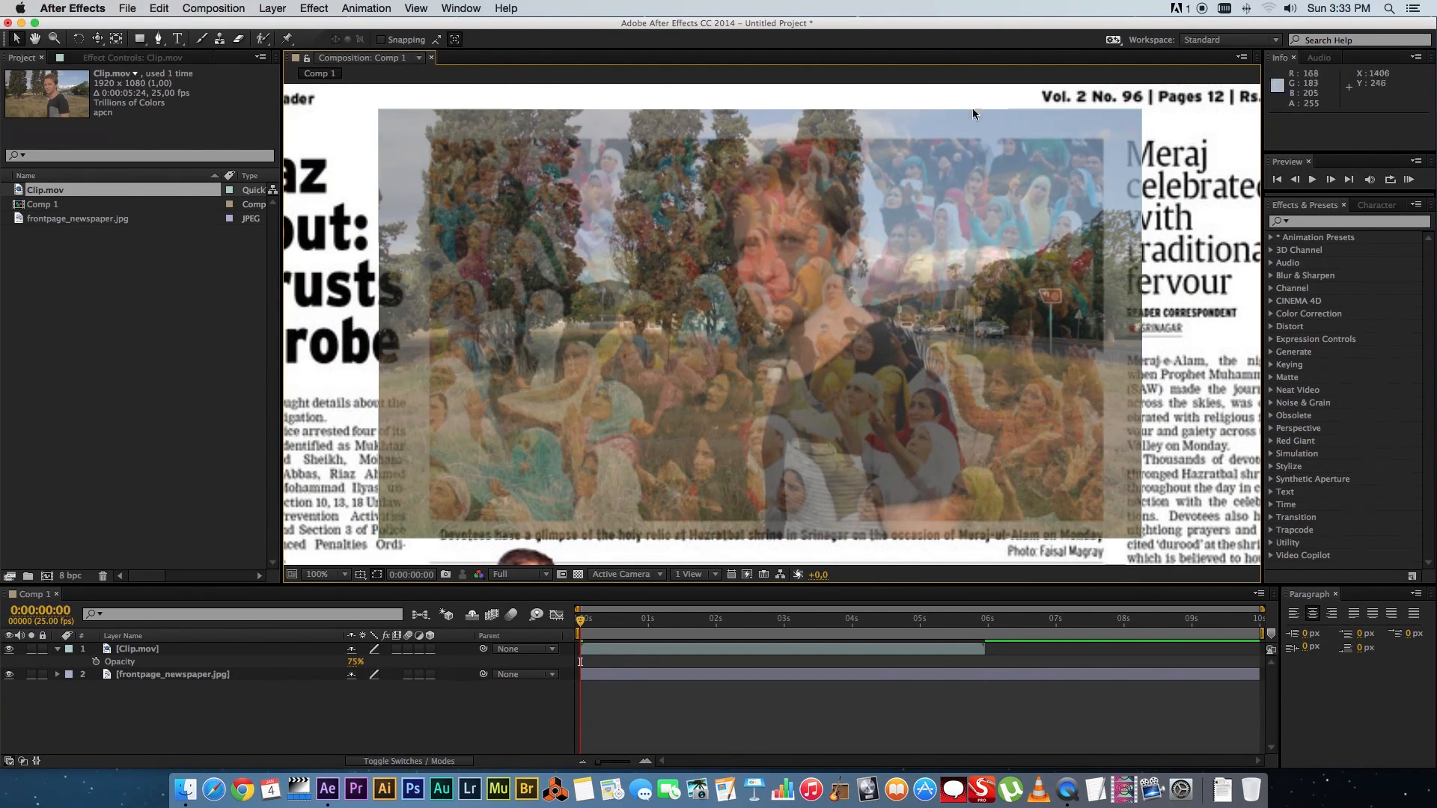
mouse_move(237, 659)
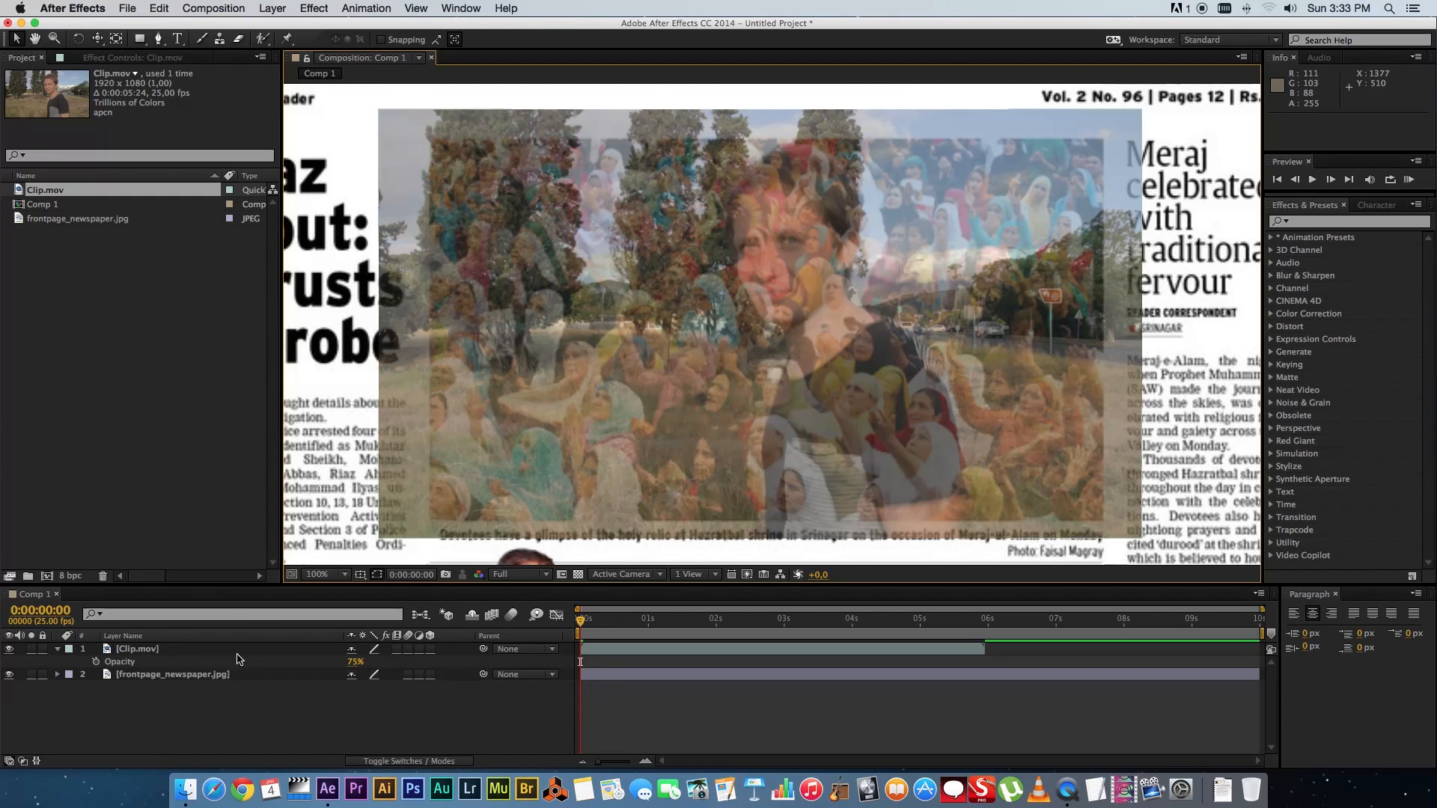
left_click(135, 649)
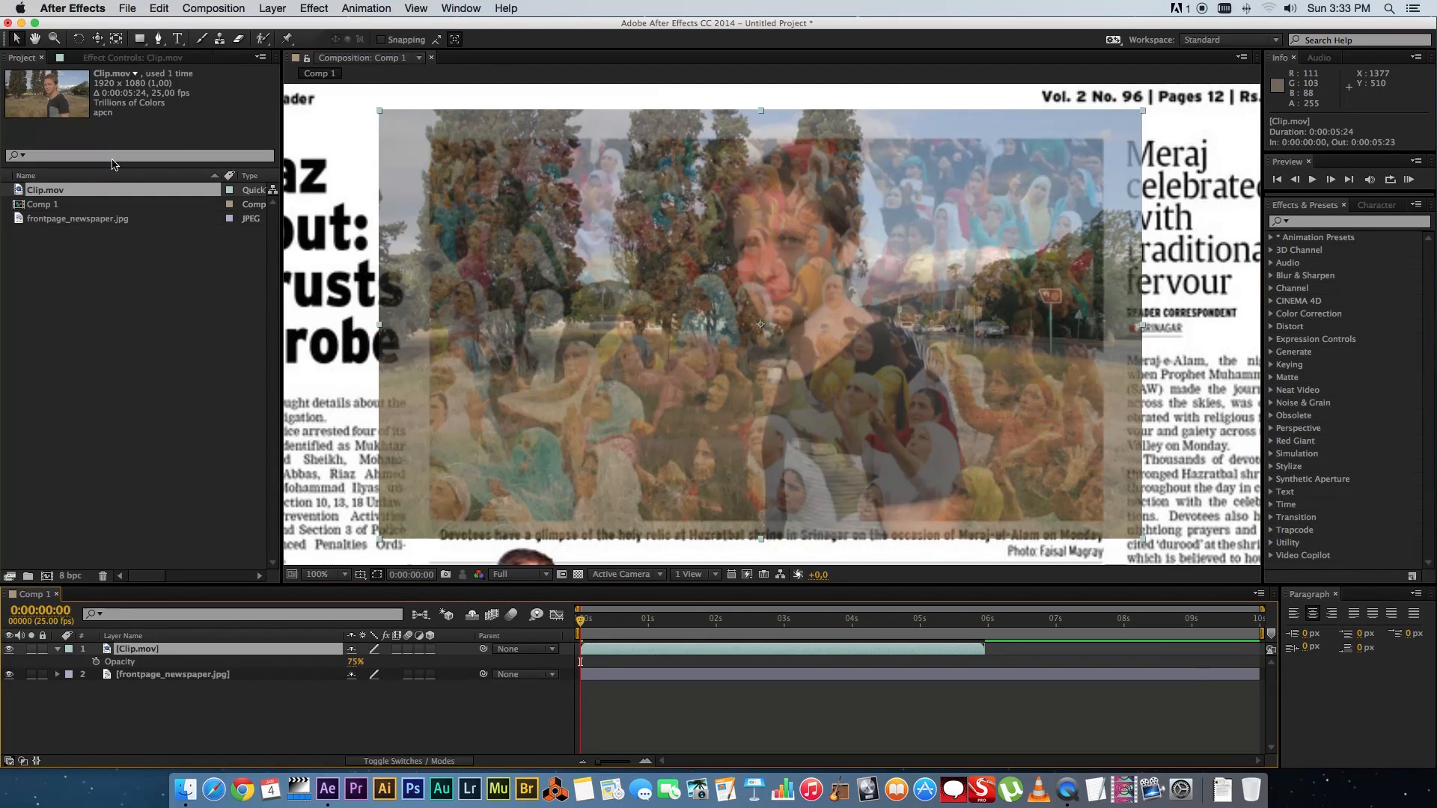
left_click(139, 39)
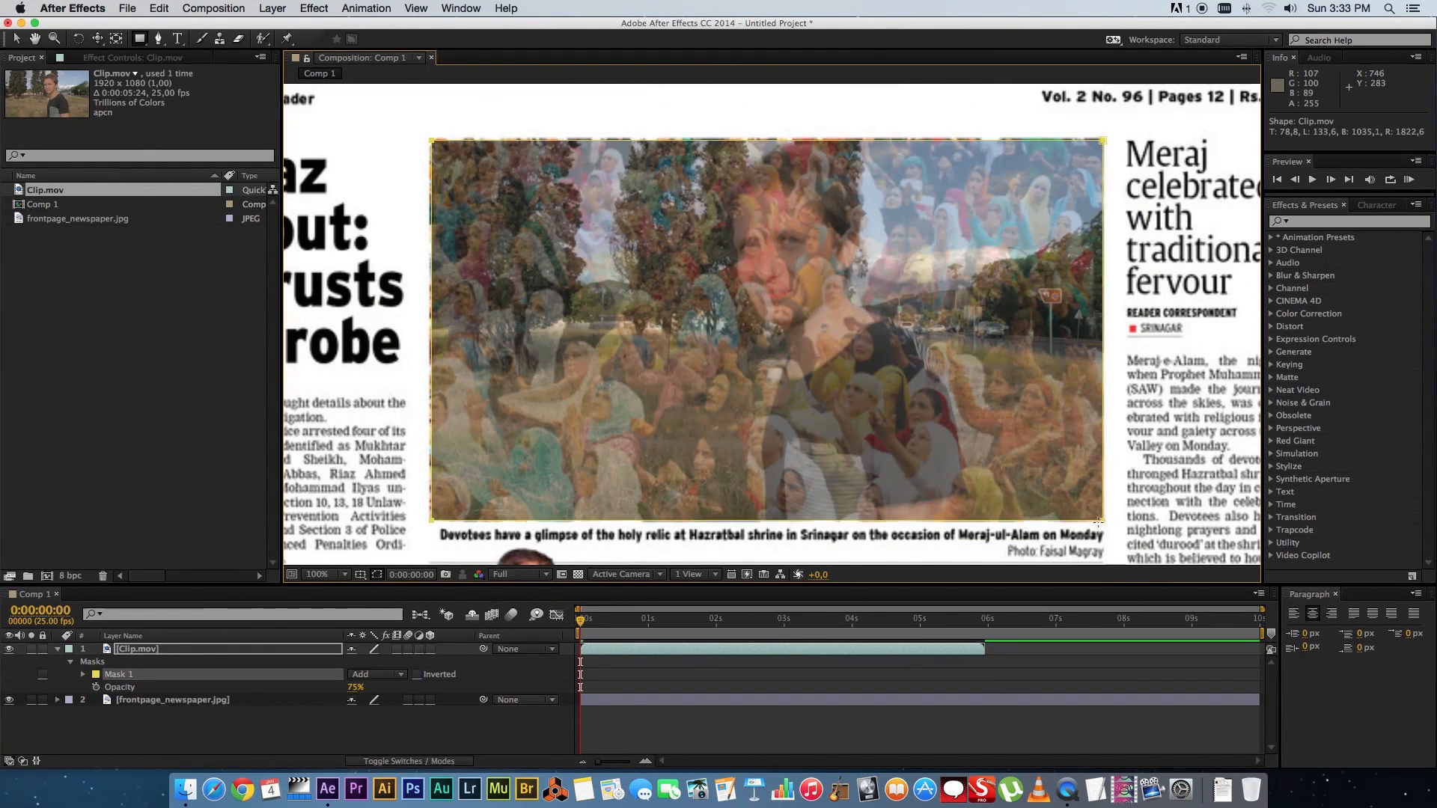
mouse_move(609, 146)
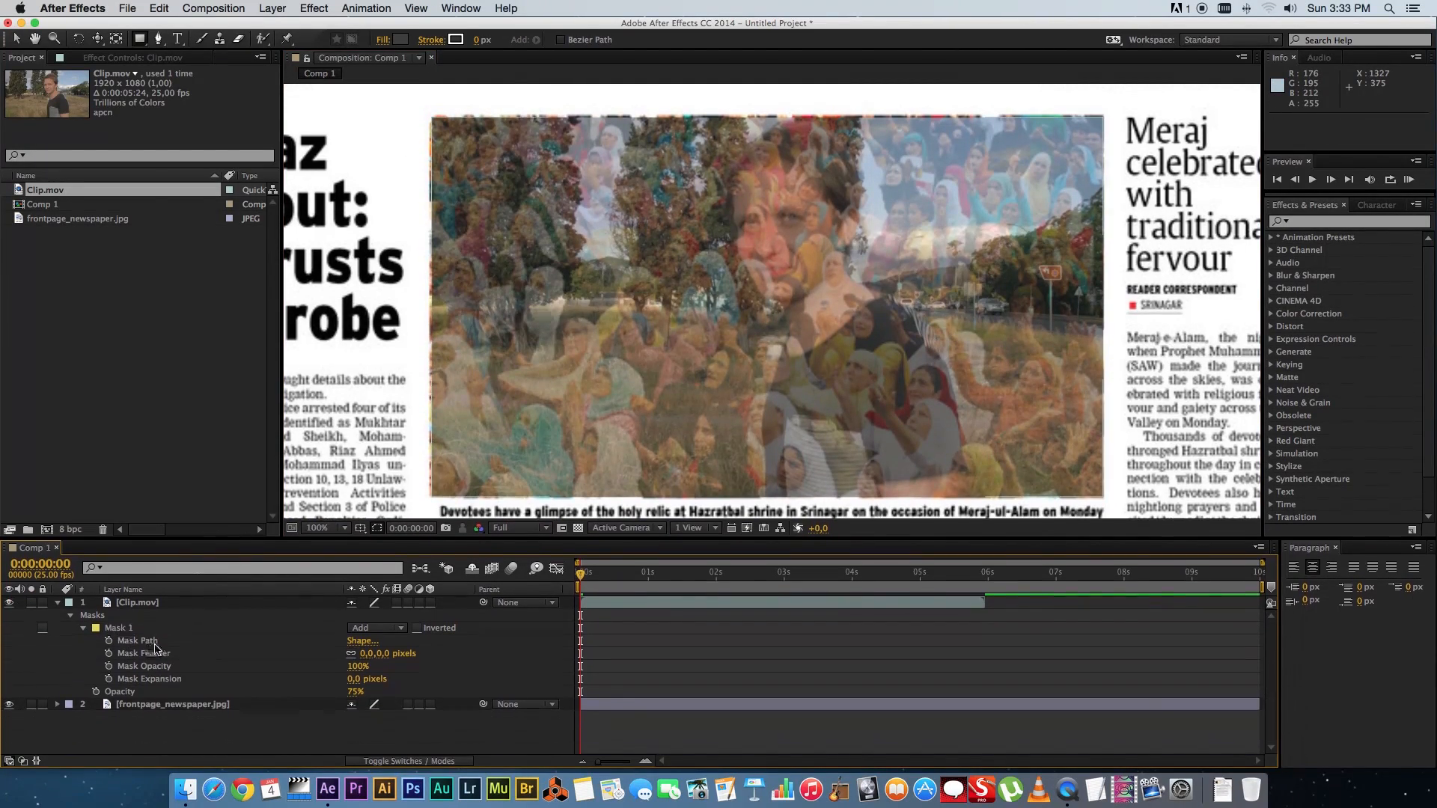
Step: Expand Clip.mov's mask by 5 pixels and restore 100% opacity
double_click(366, 679)
type("5")
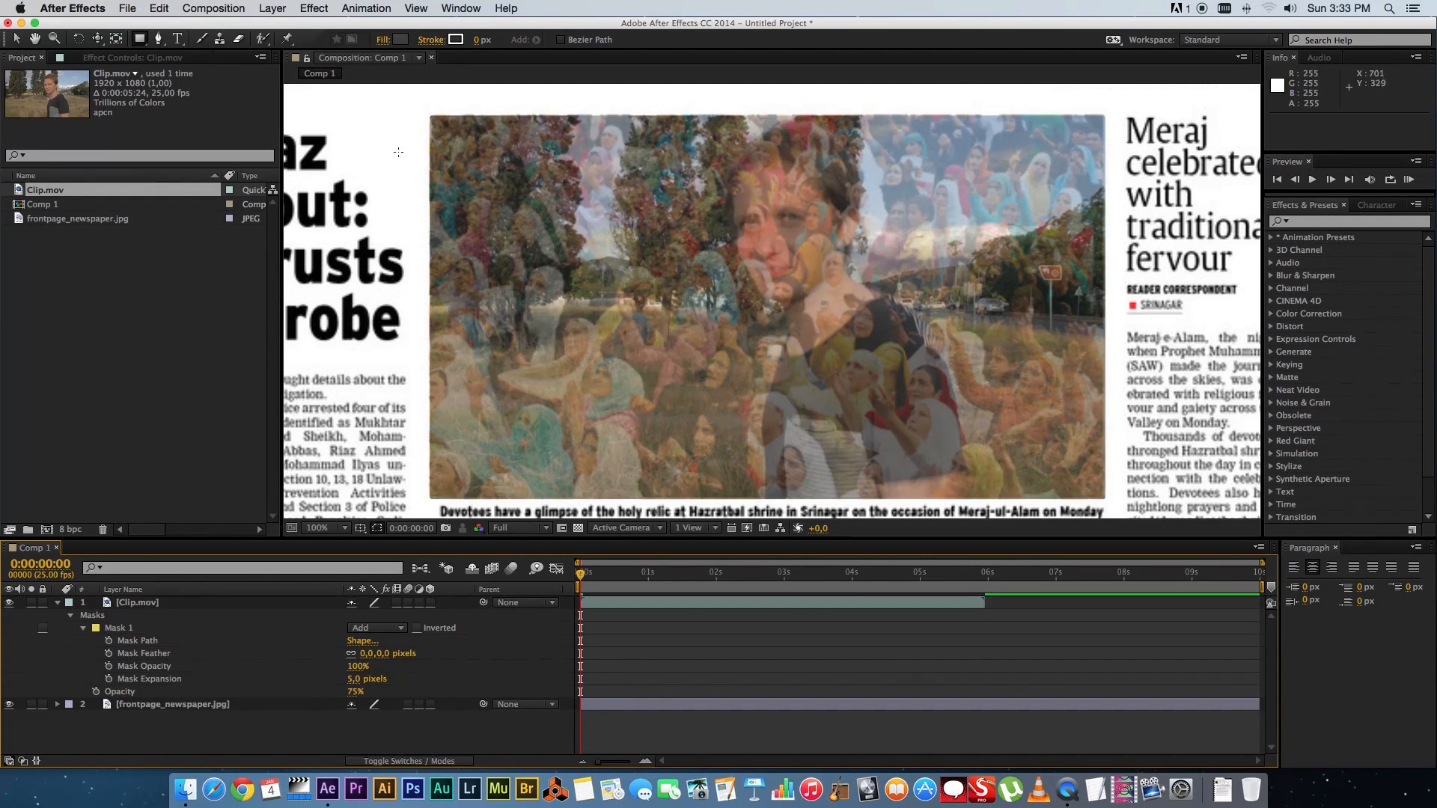
left_click(56, 602)
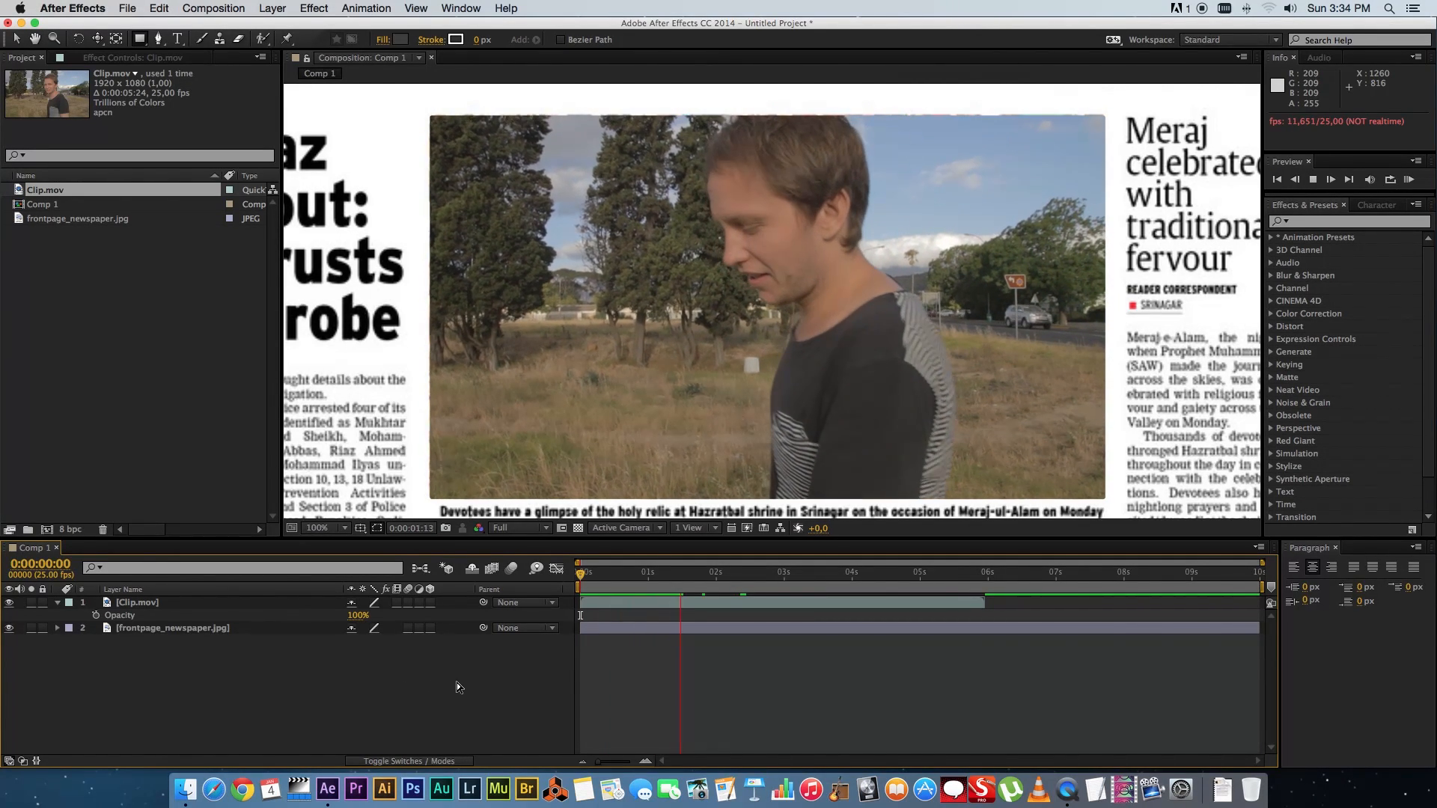
Step: Stop playback at 3:09, split Clip.mov there and freeze the later piece
left_click(724, 572)
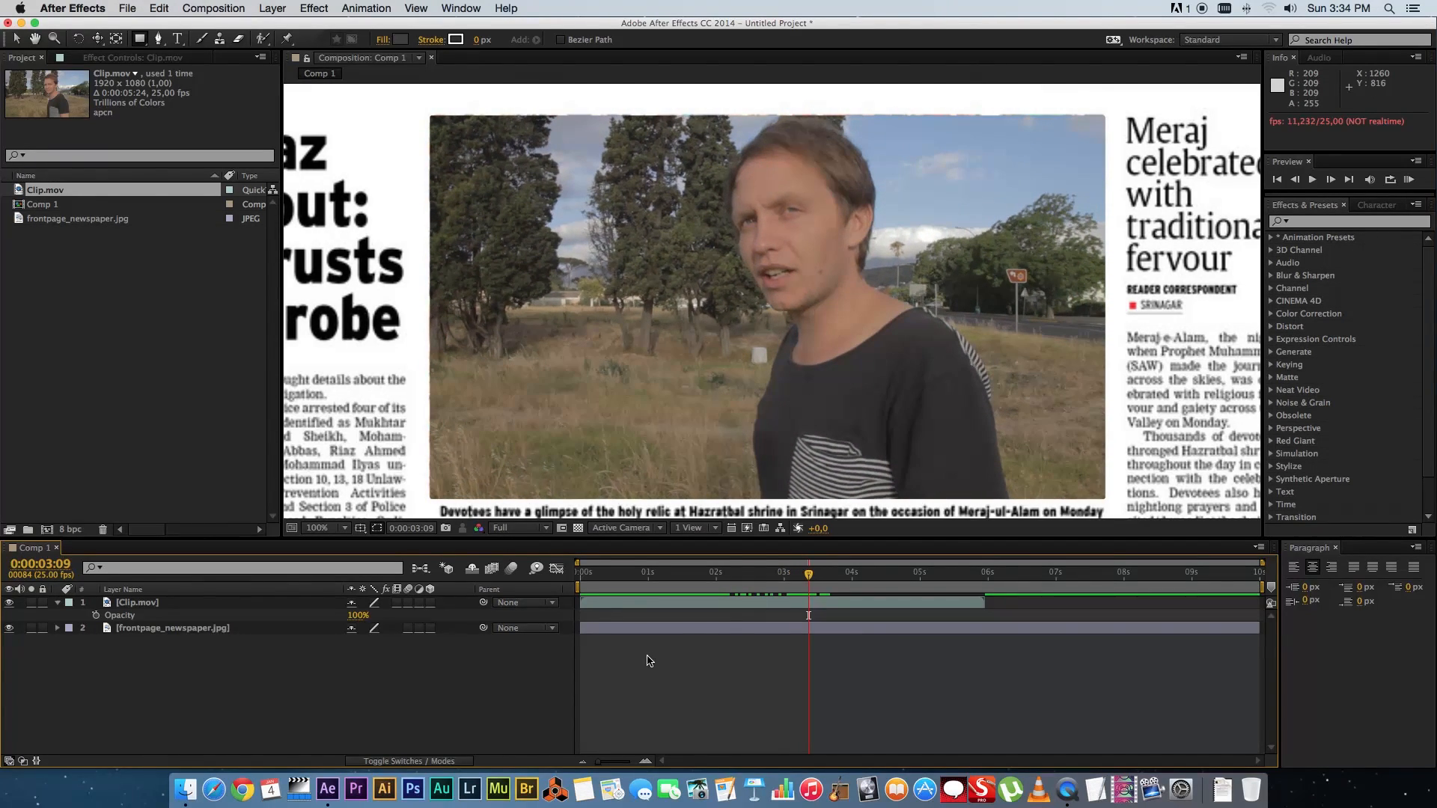
left_click(137, 602)
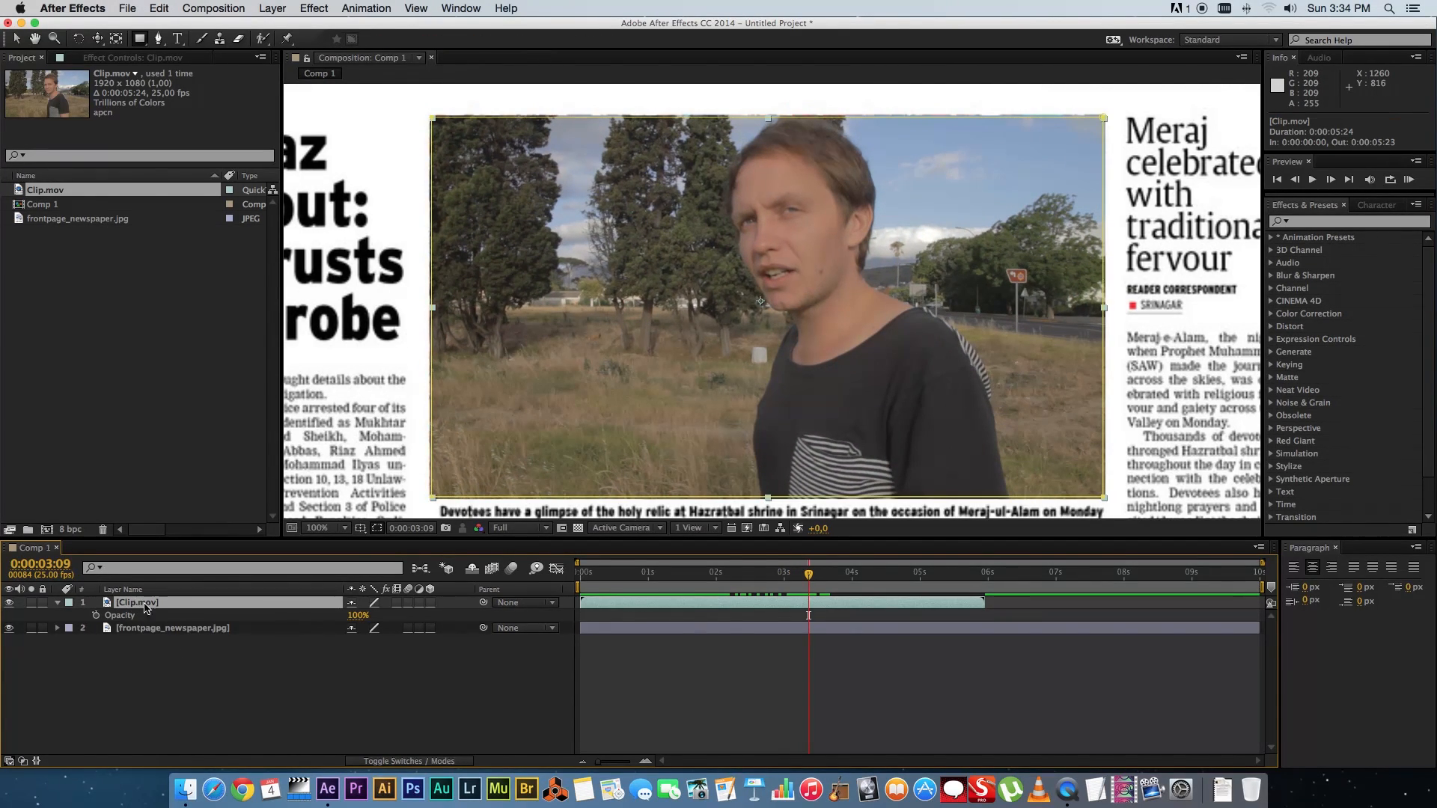
left_click(159, 9)
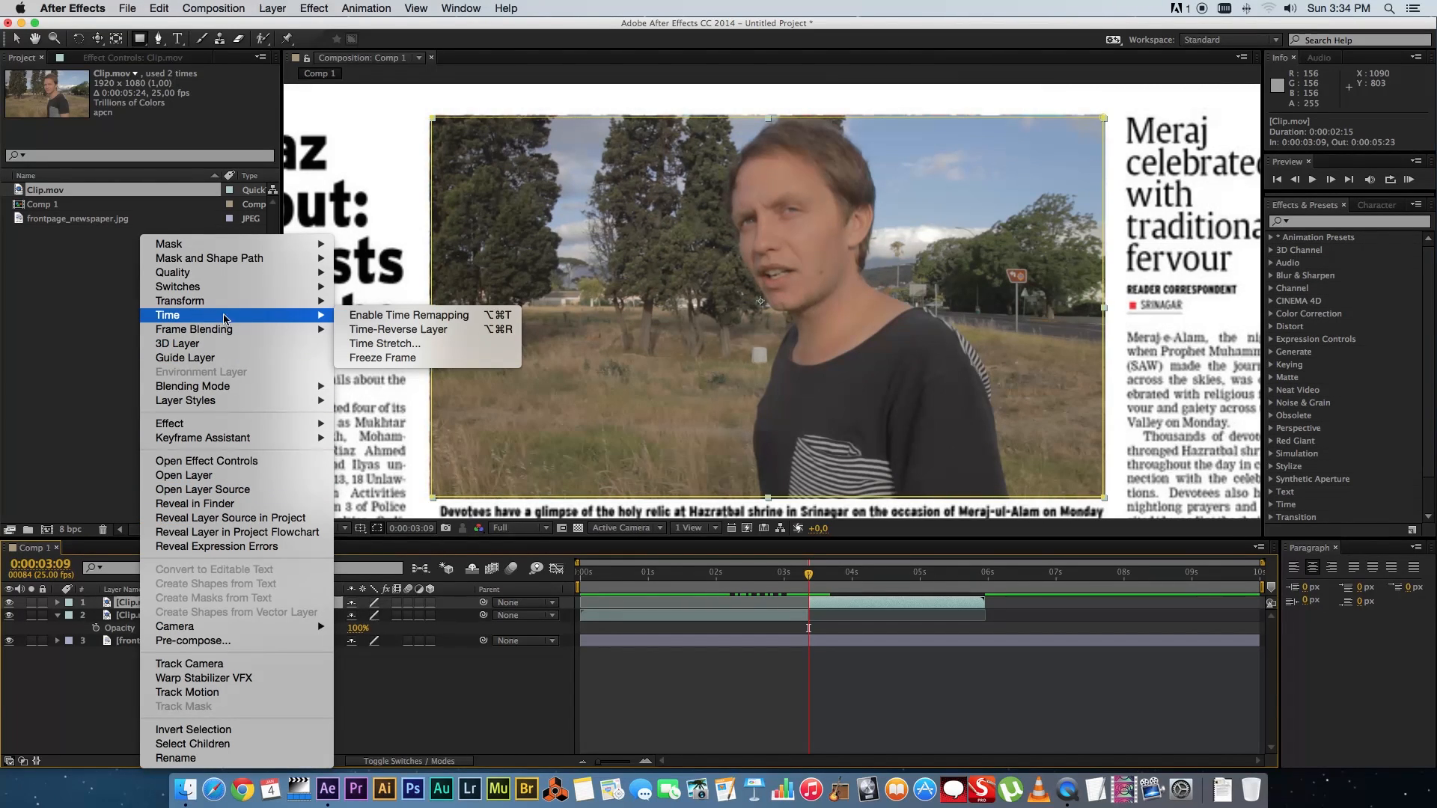
left_click(408, 314)
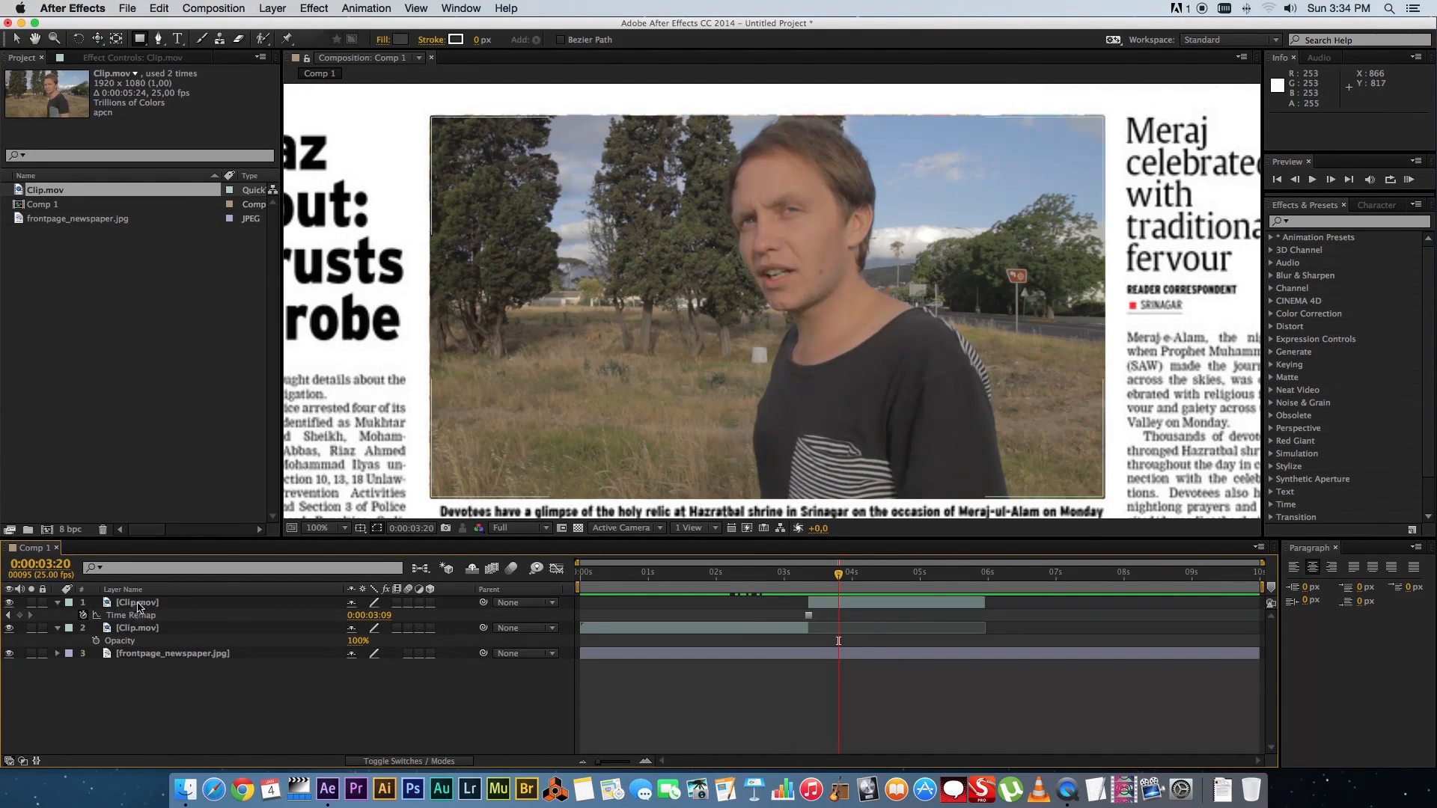
Step: Rename the clip layers 'still frame' and 'video', then preview across the cut
left_click(138, 602)
type("still frame")
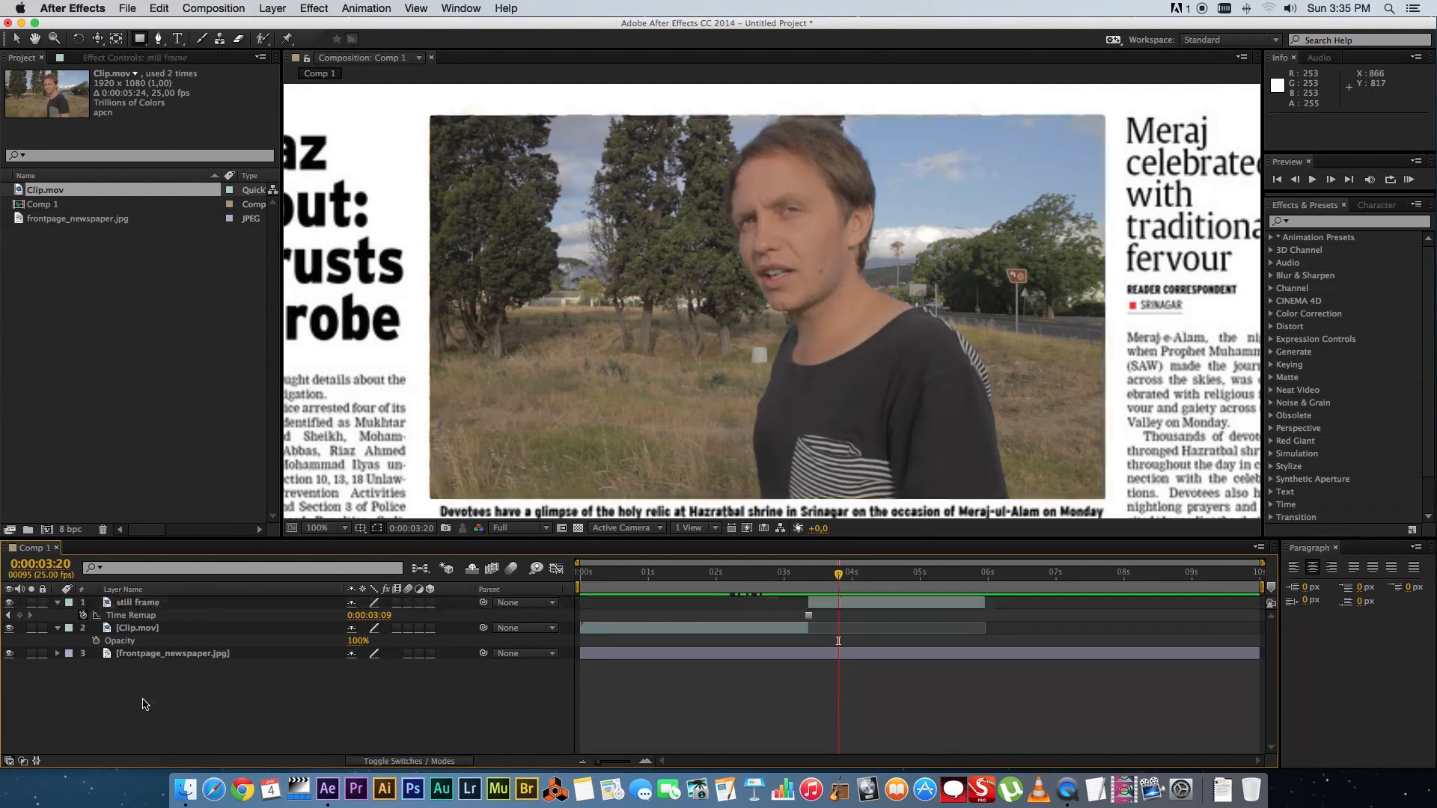
left_click(138, 628)
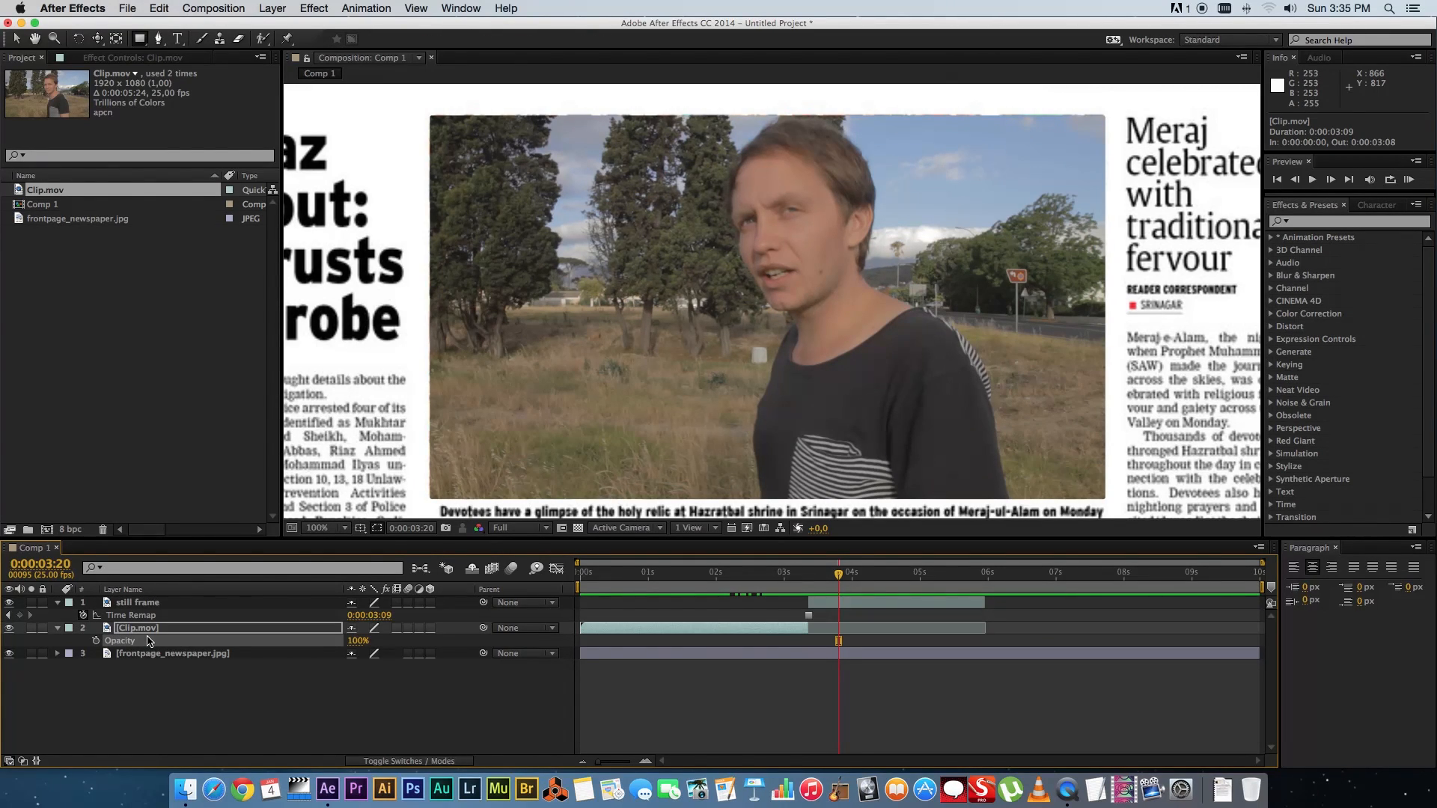
double_click(135, 628)
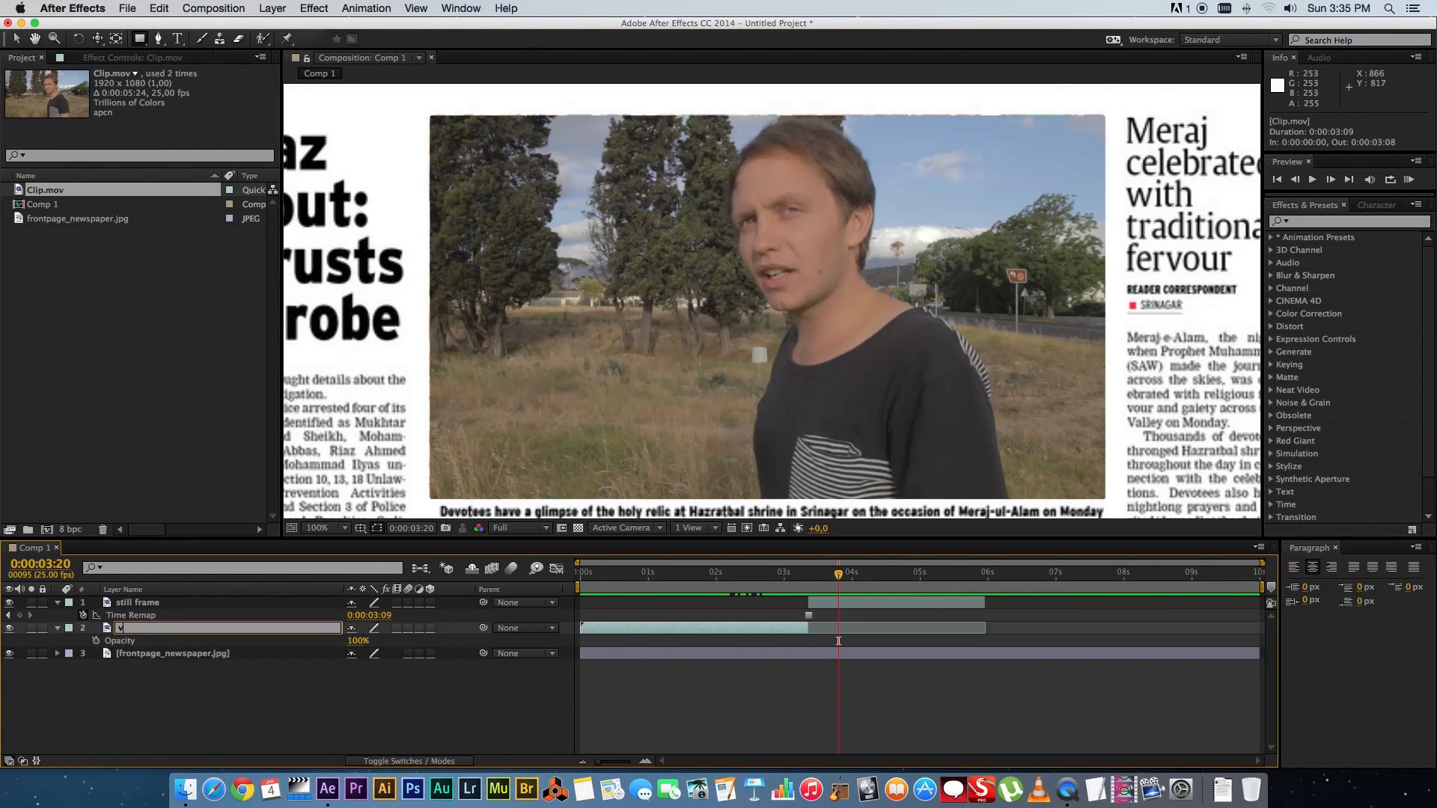
type("video")
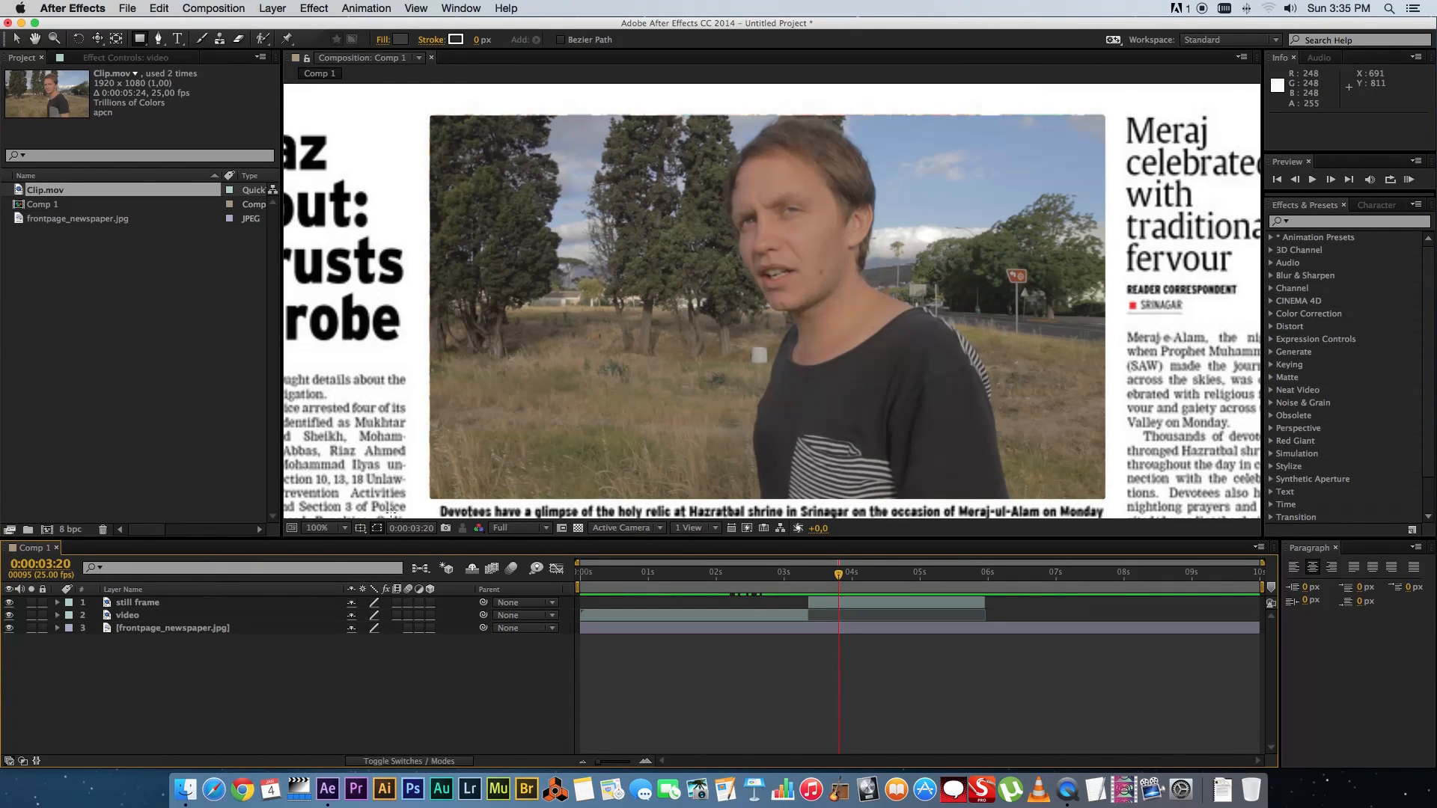
left_click(706, 571)
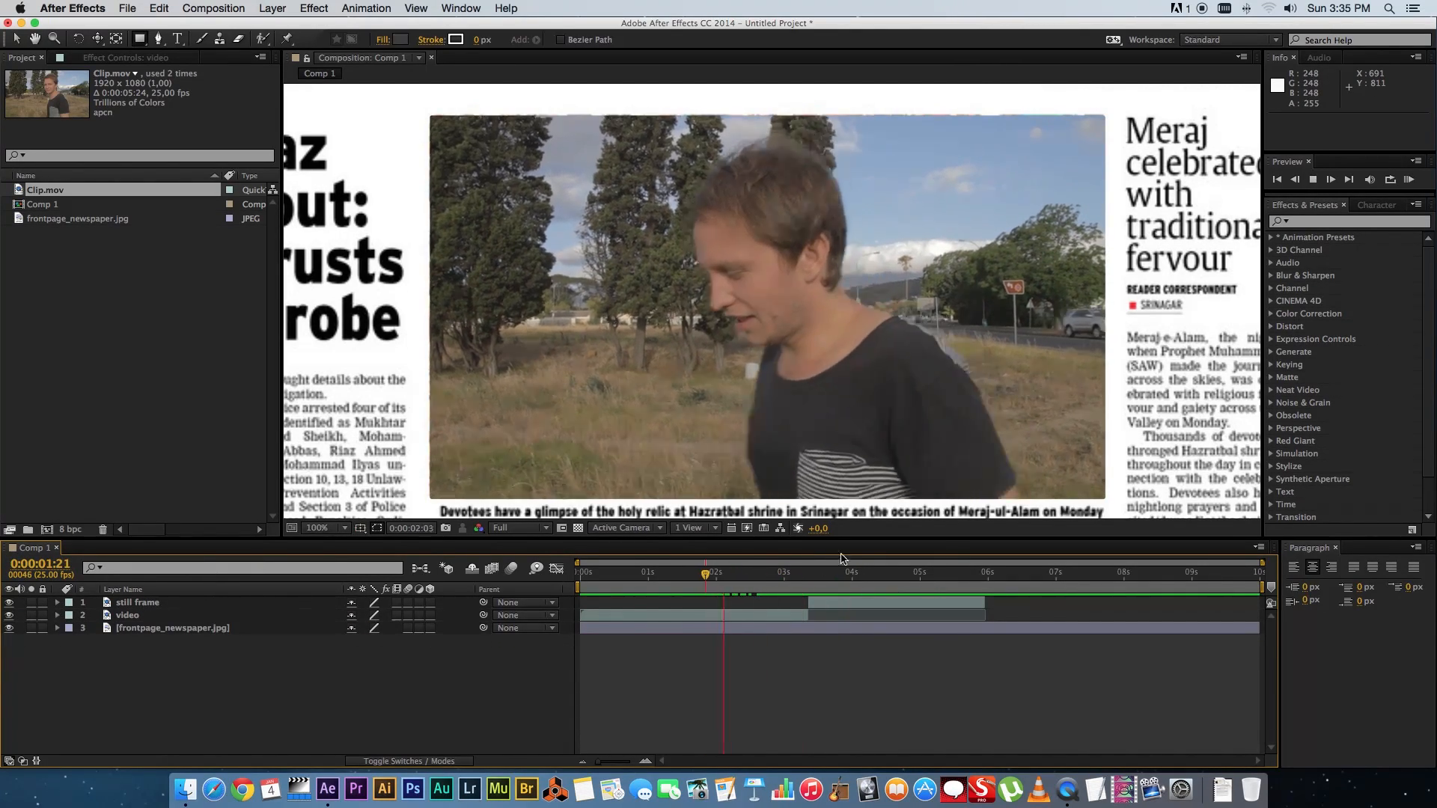
left_click(1315, 179)
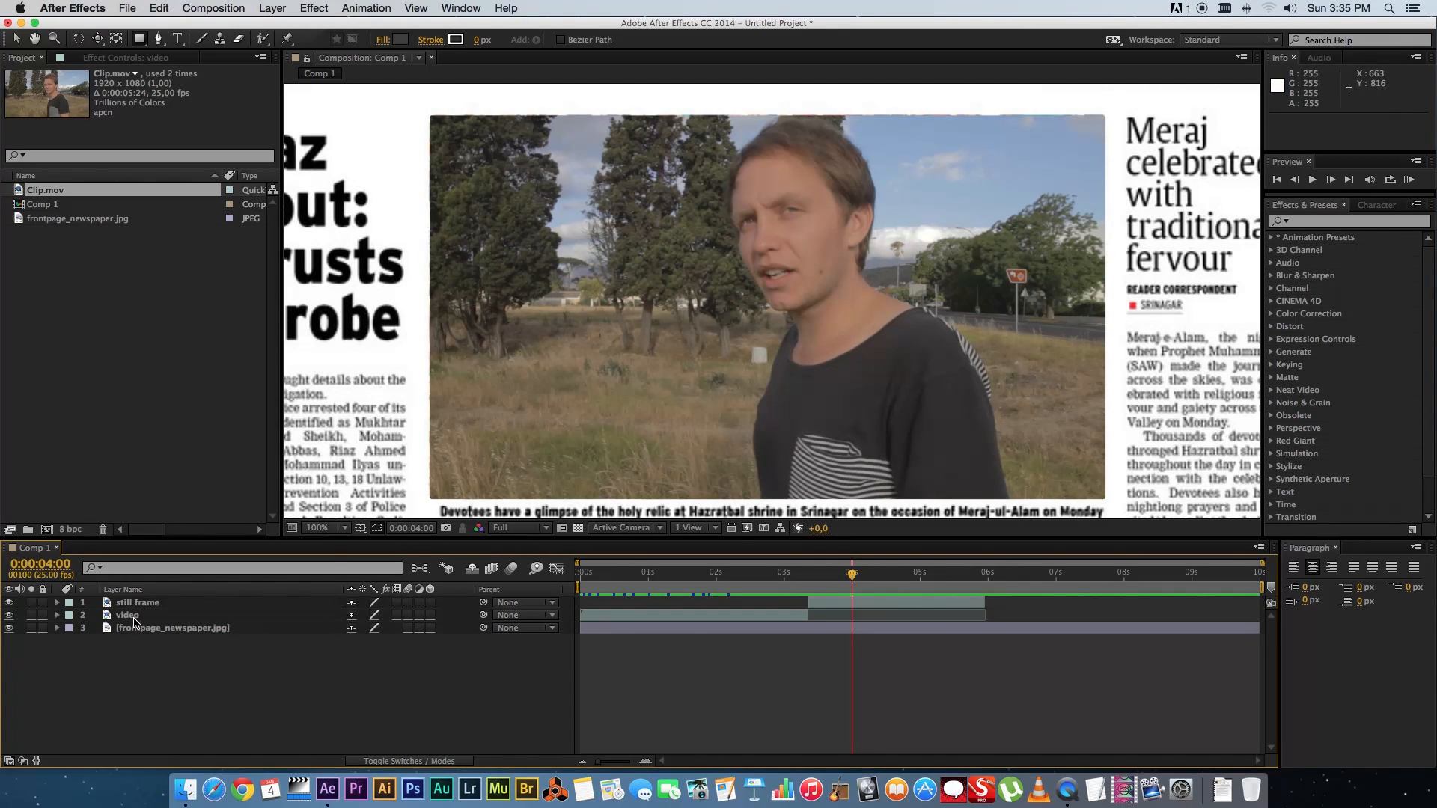
Step: Apply a 100% Tint to the still frame layer and scrub back into the colour video
right_click(138, 602)
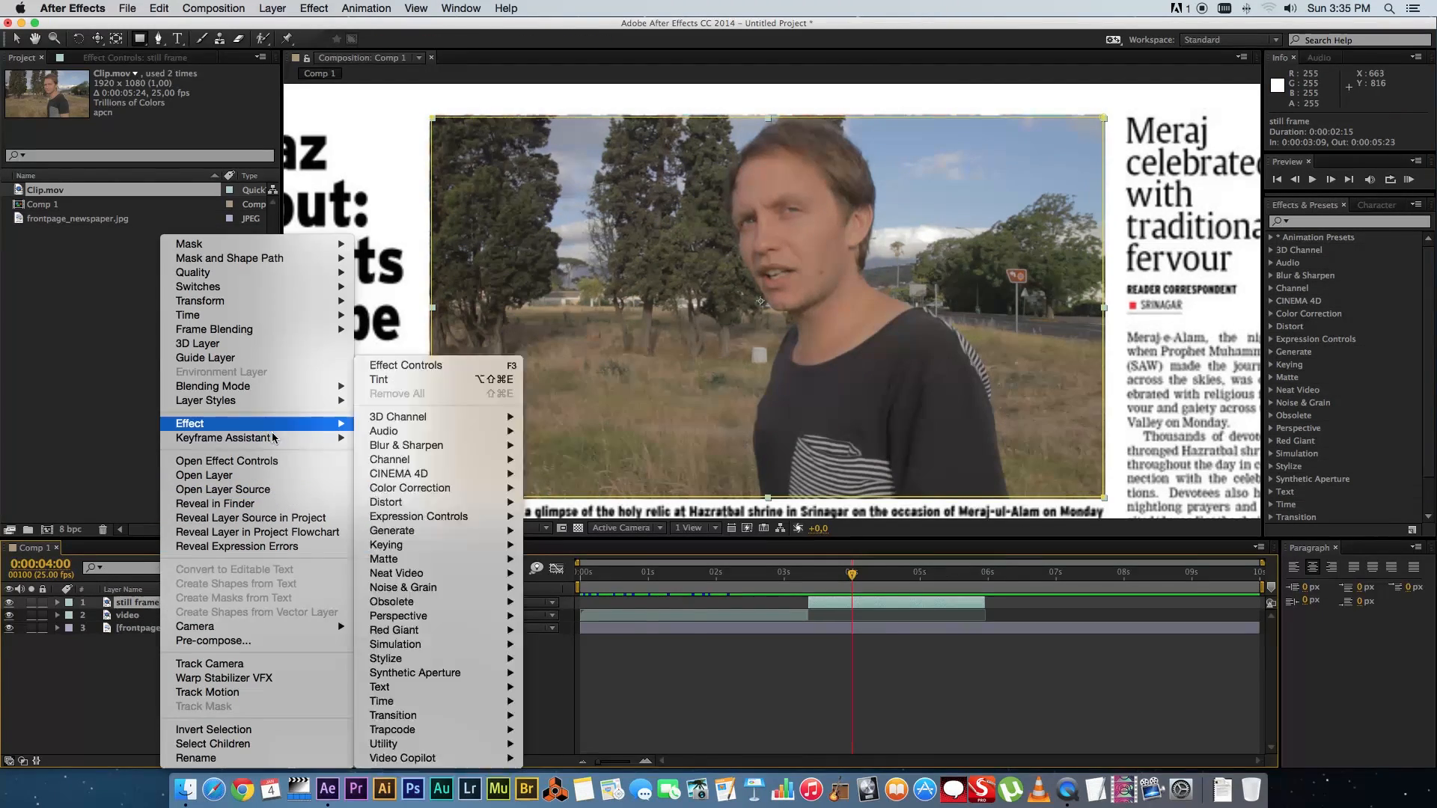
mouse_move(410, 487)
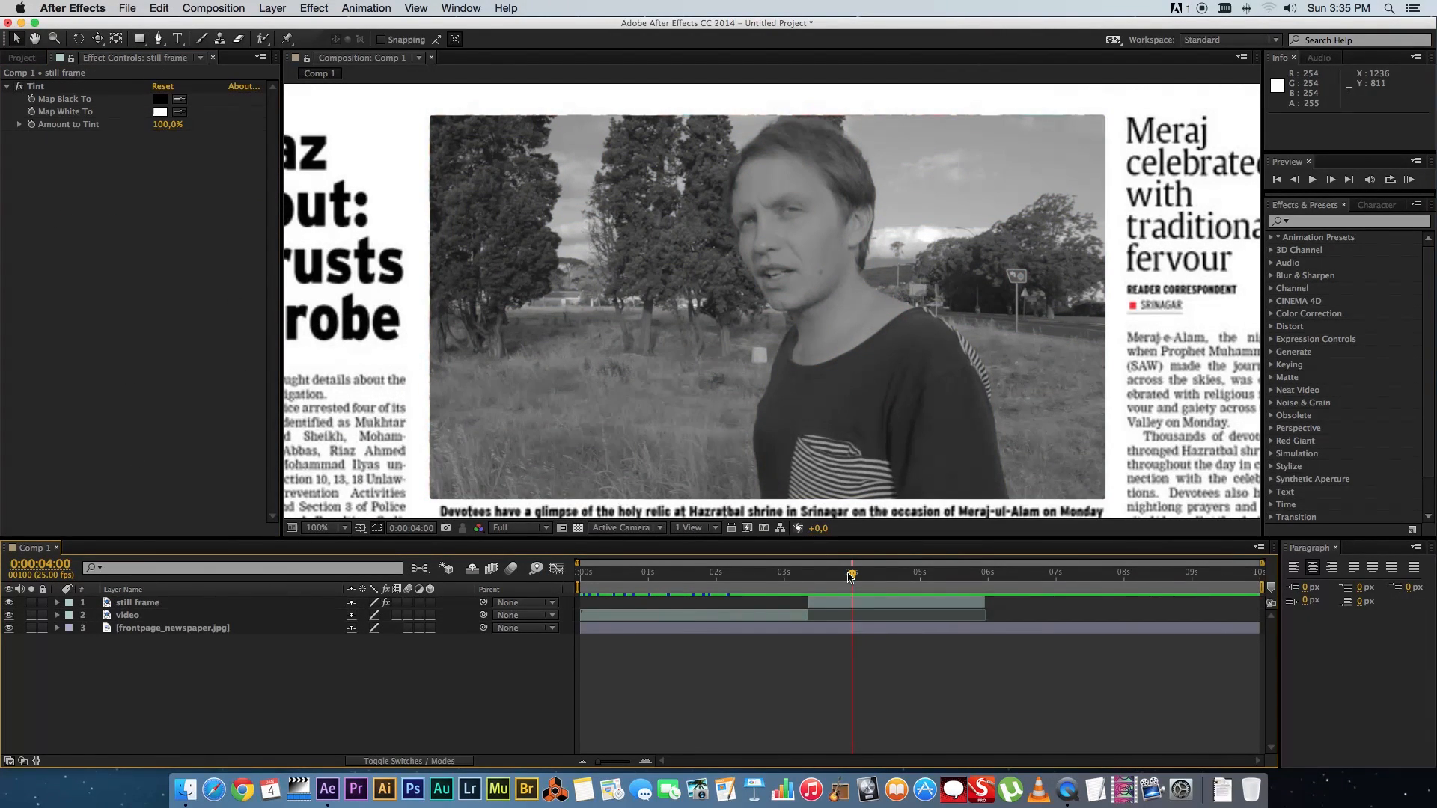
left_click_drag(851, 572, 754, 572)
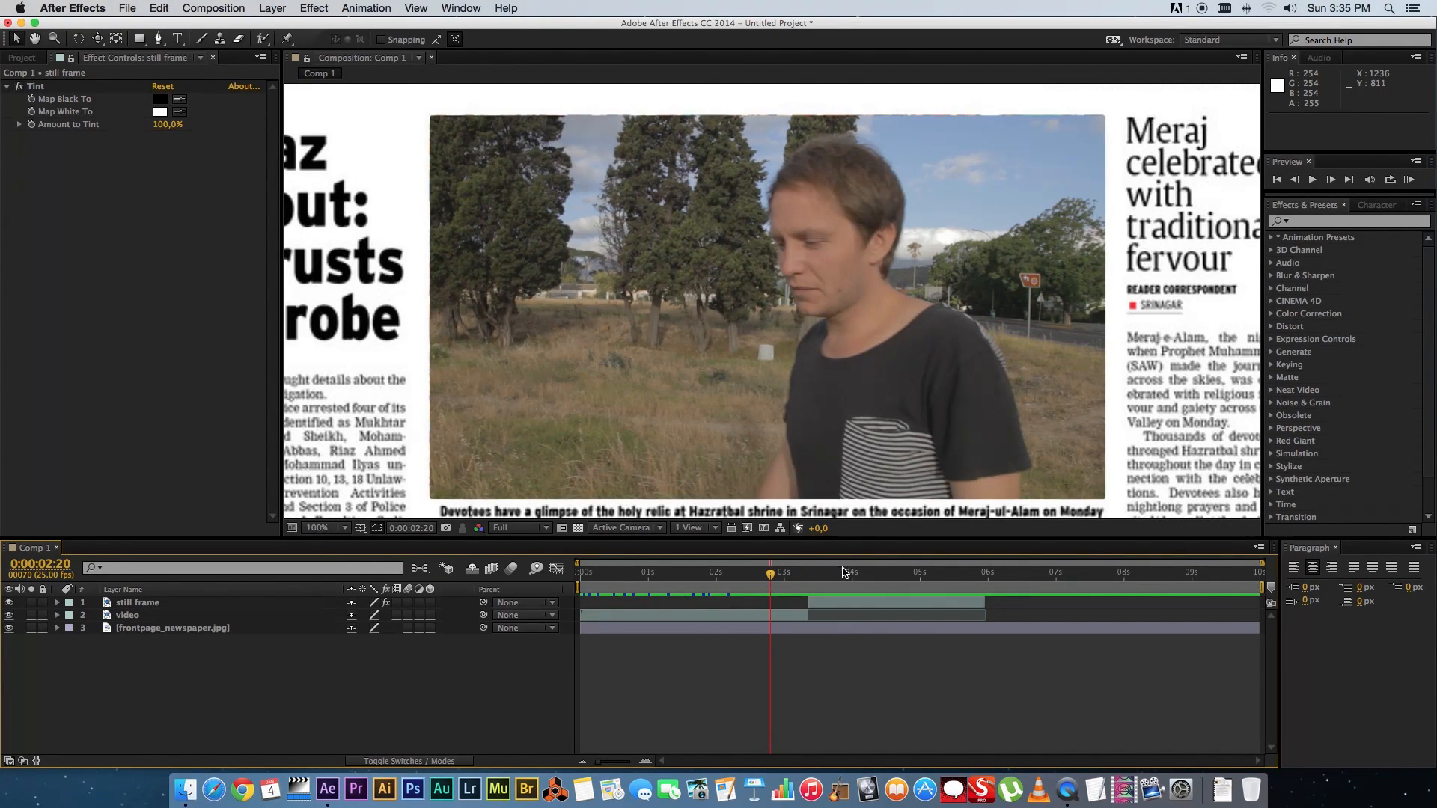
mouse_move(337, 671)
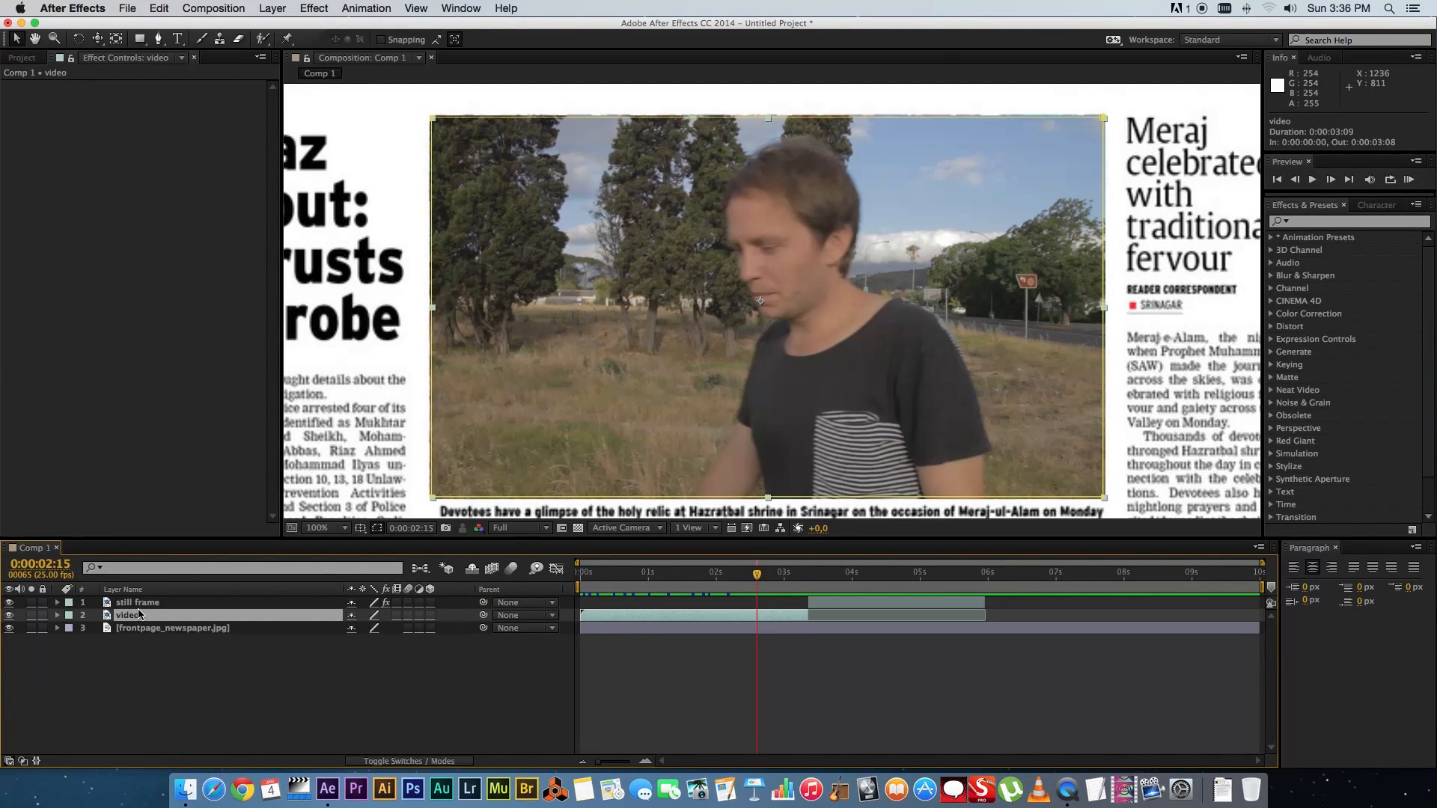
Step: Add a Tint effect to the video layer and adjust its Amount to 0%
right_click(128, 615)
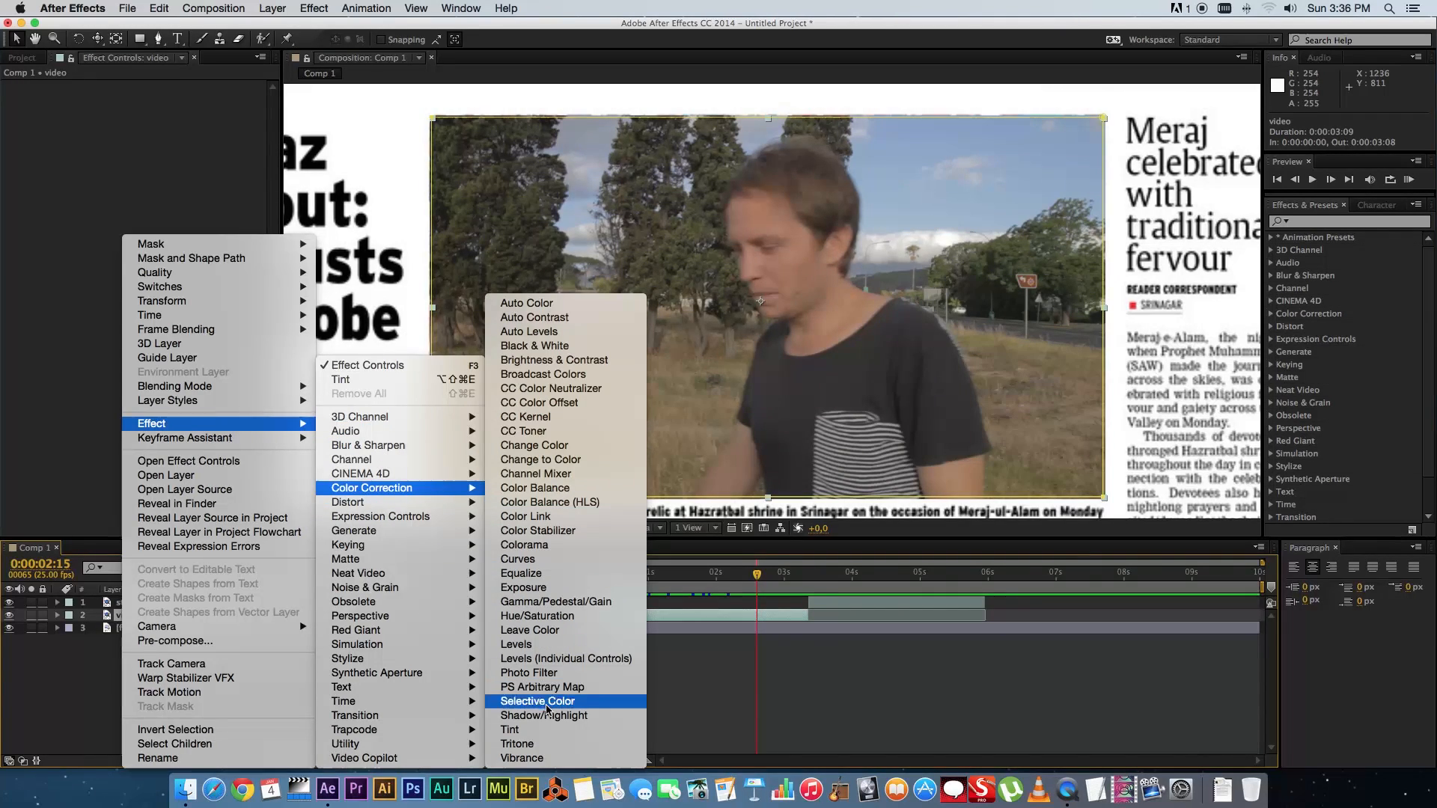
left_click(510, 728)
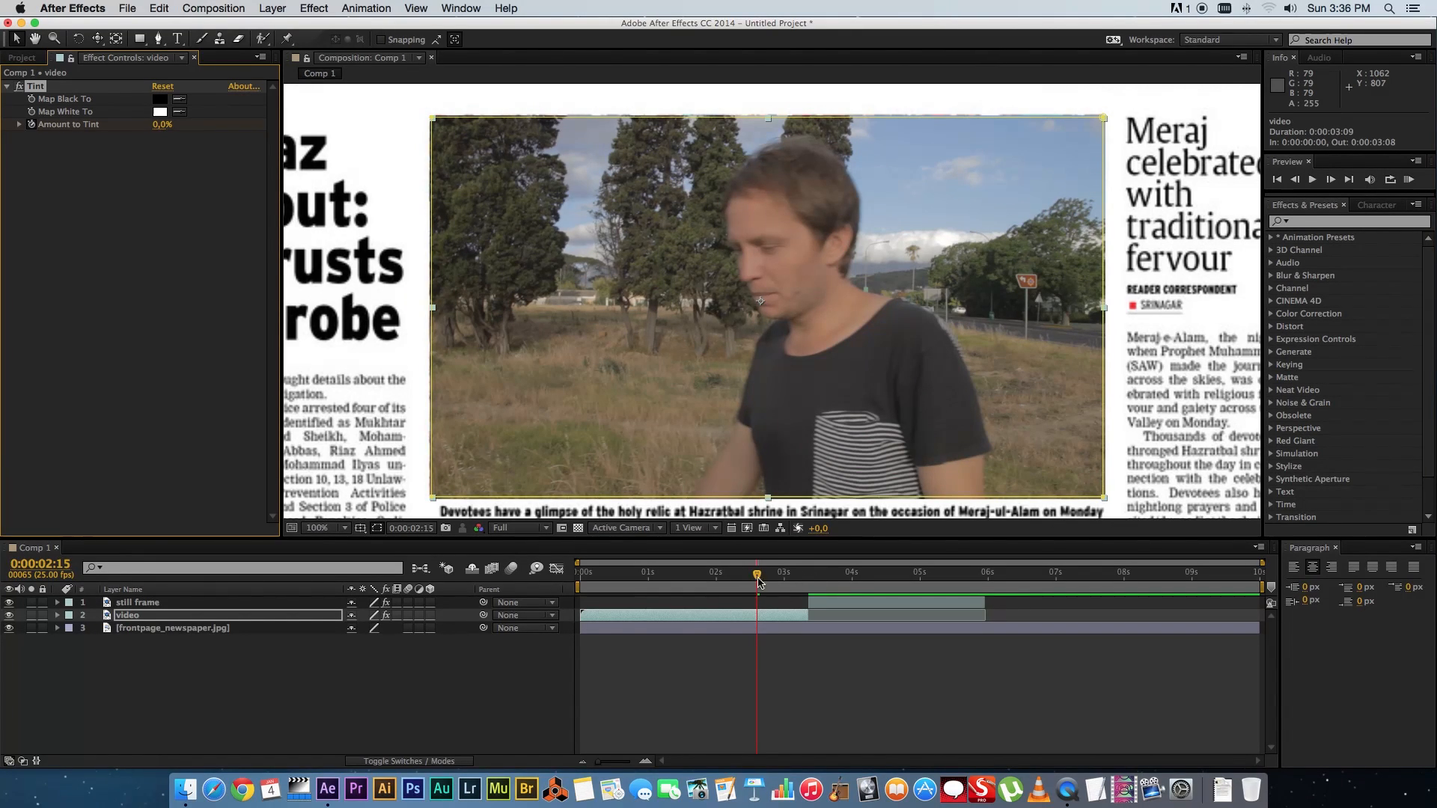
mouse_move(727, 554)
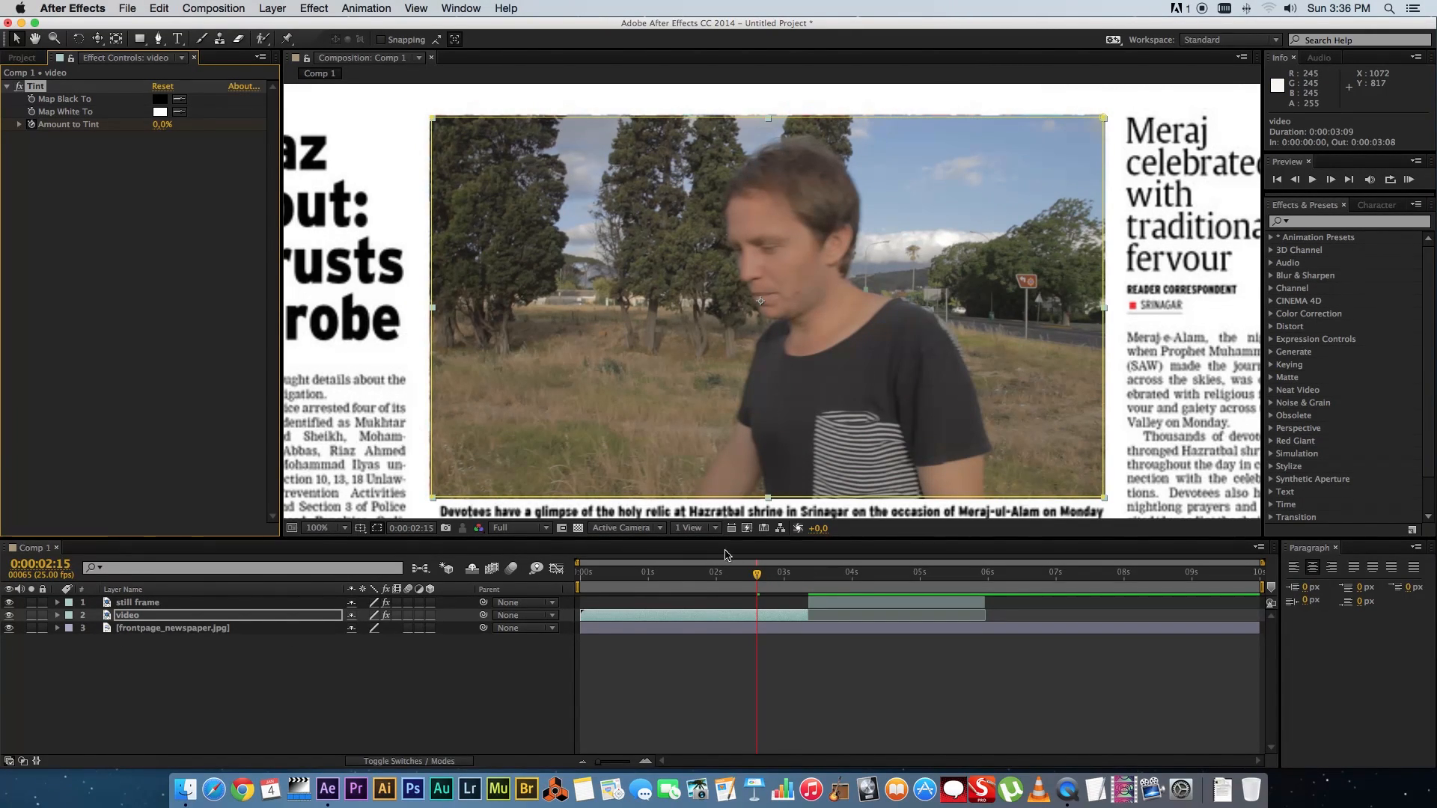
left_click(805, 571)
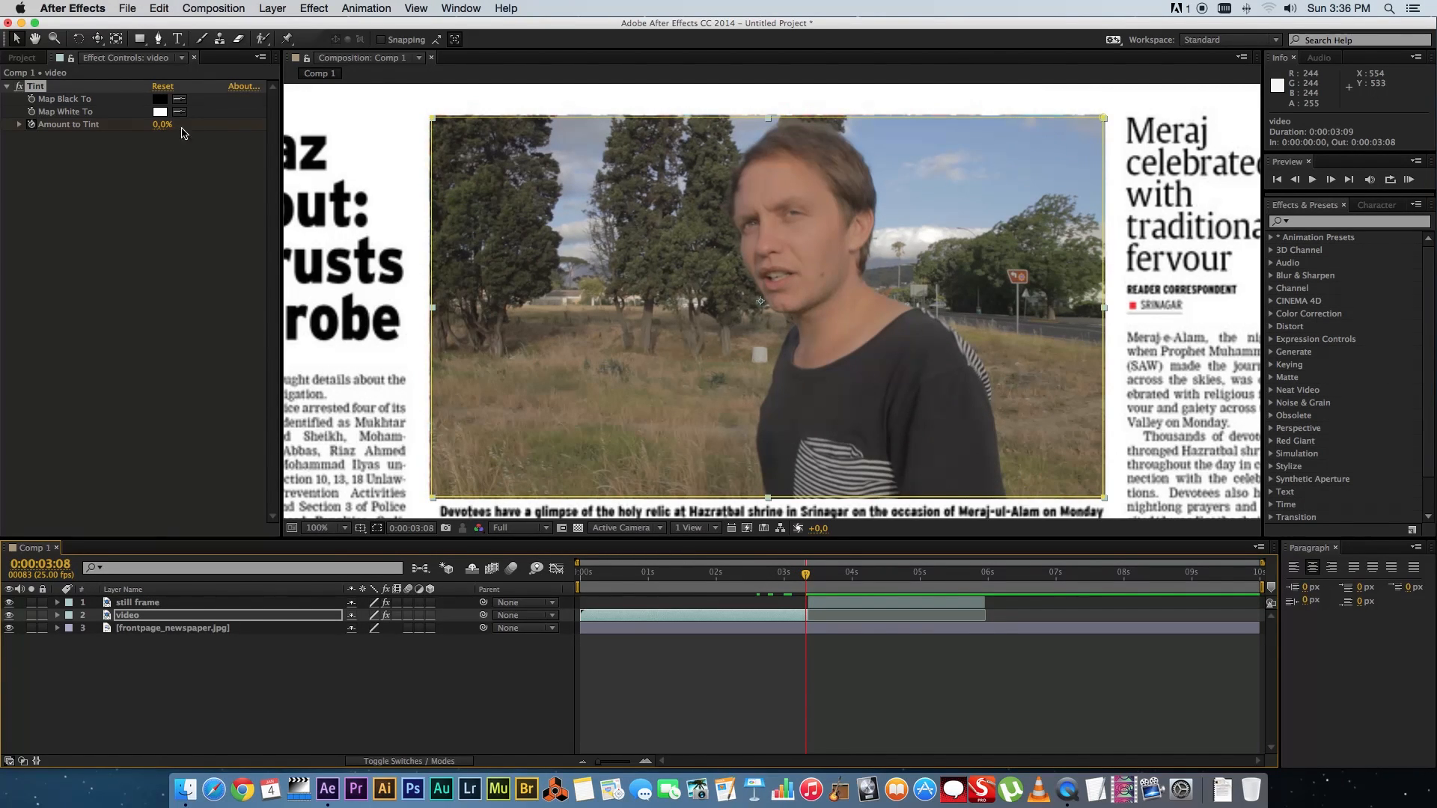
left_click_drag(162, 124, 211, 124)
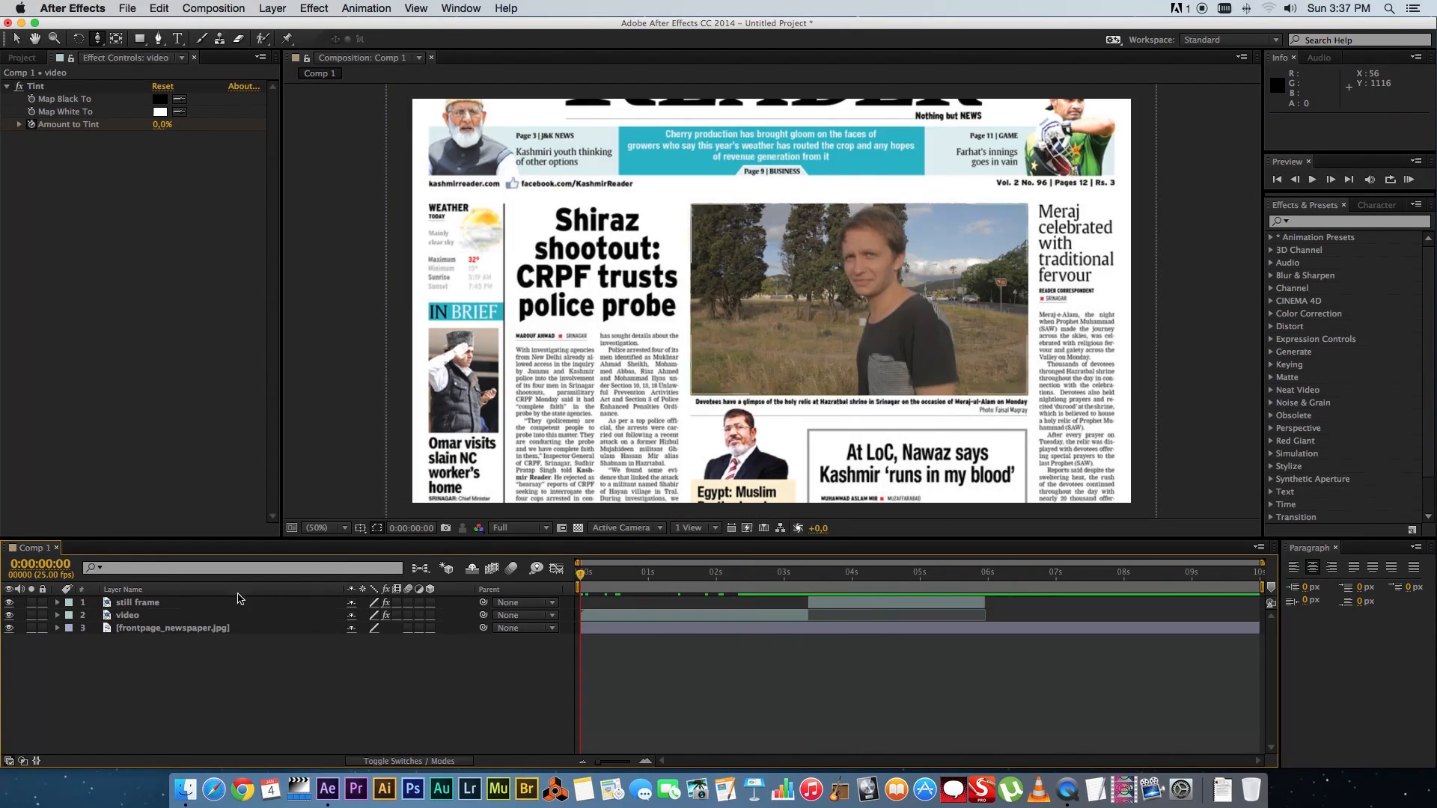
Step: Add a 50mm two-node Camera 1 and switch the layers below to 3D
right_click(236, 599)
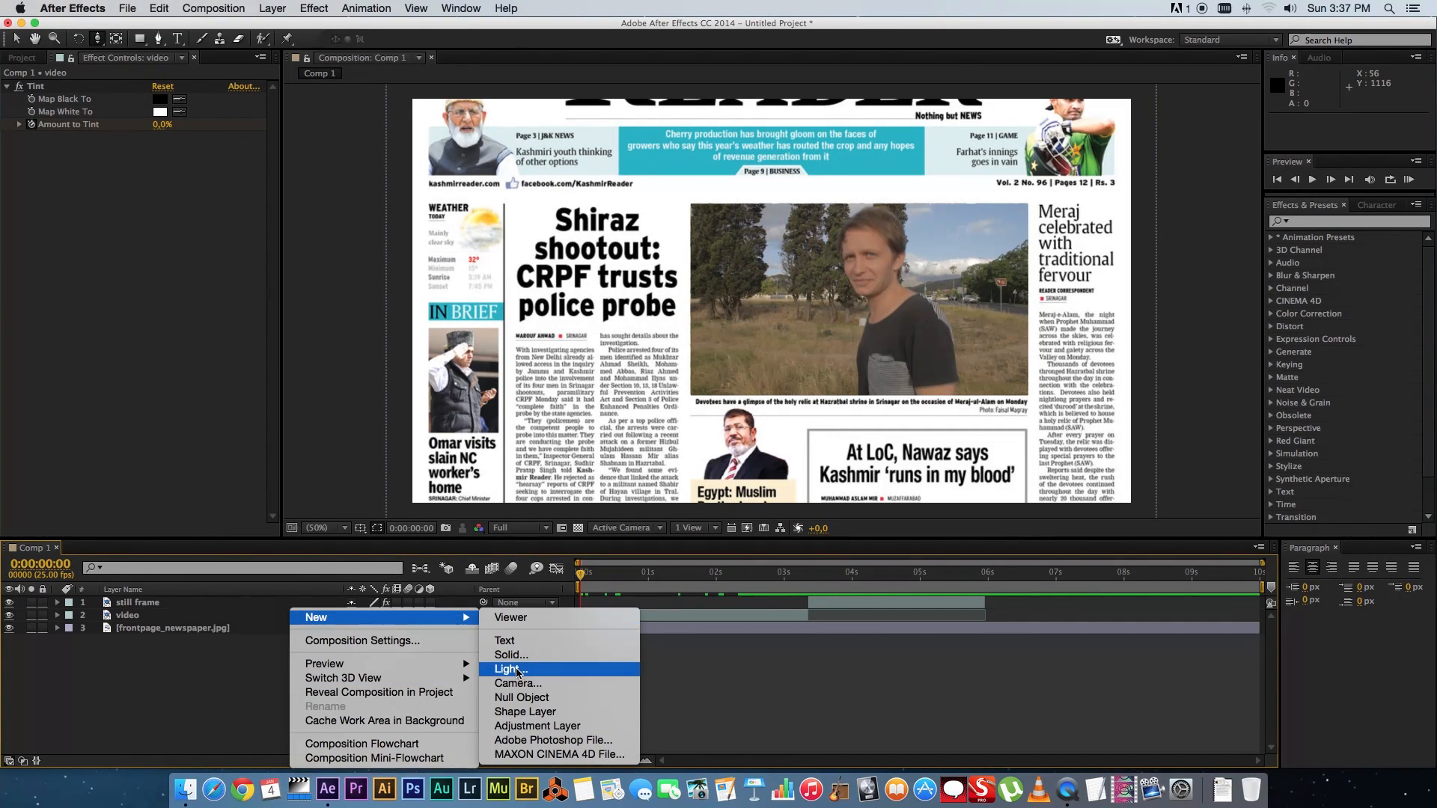
left_click(518, 683)
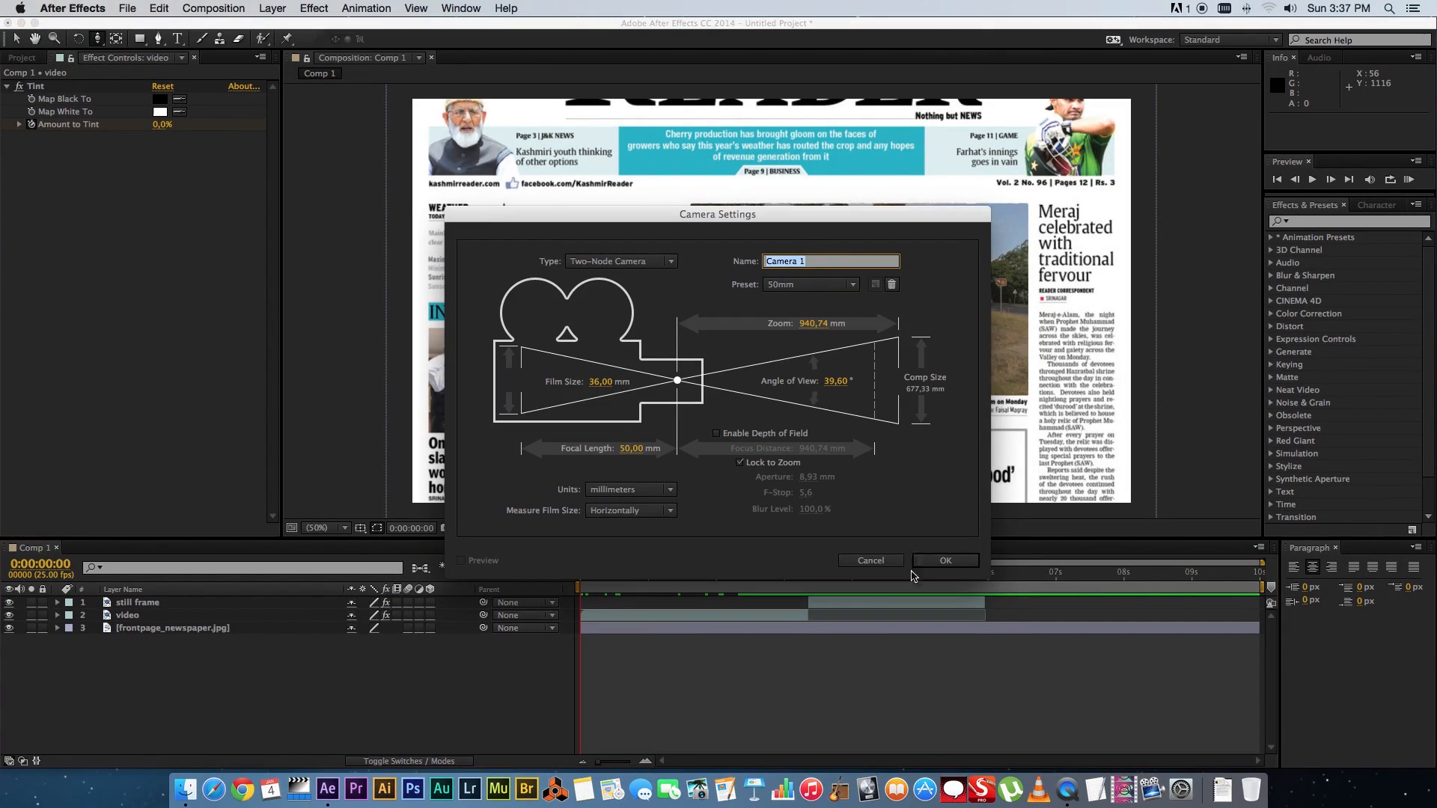
left_click(944, 560)
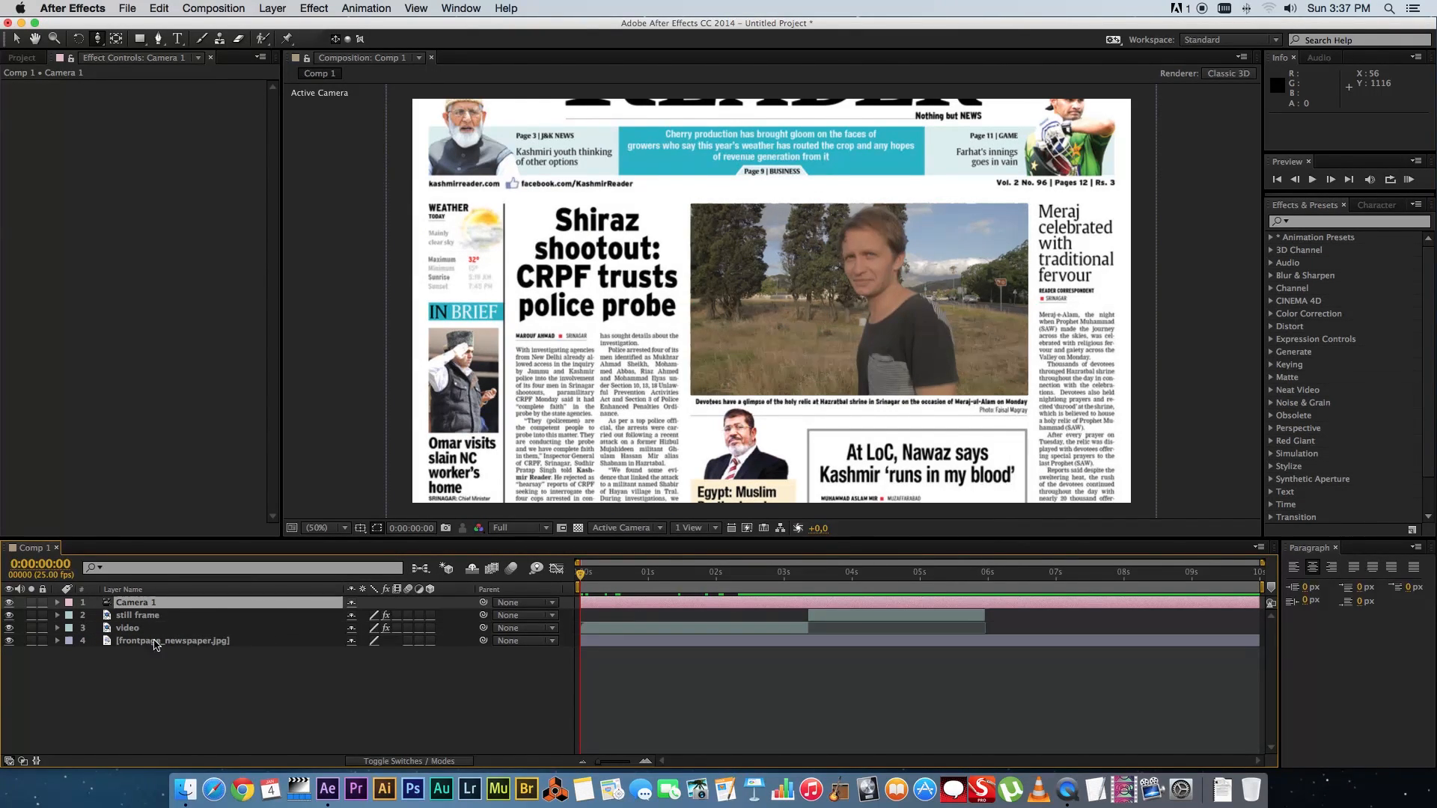
left_click(430, 616)
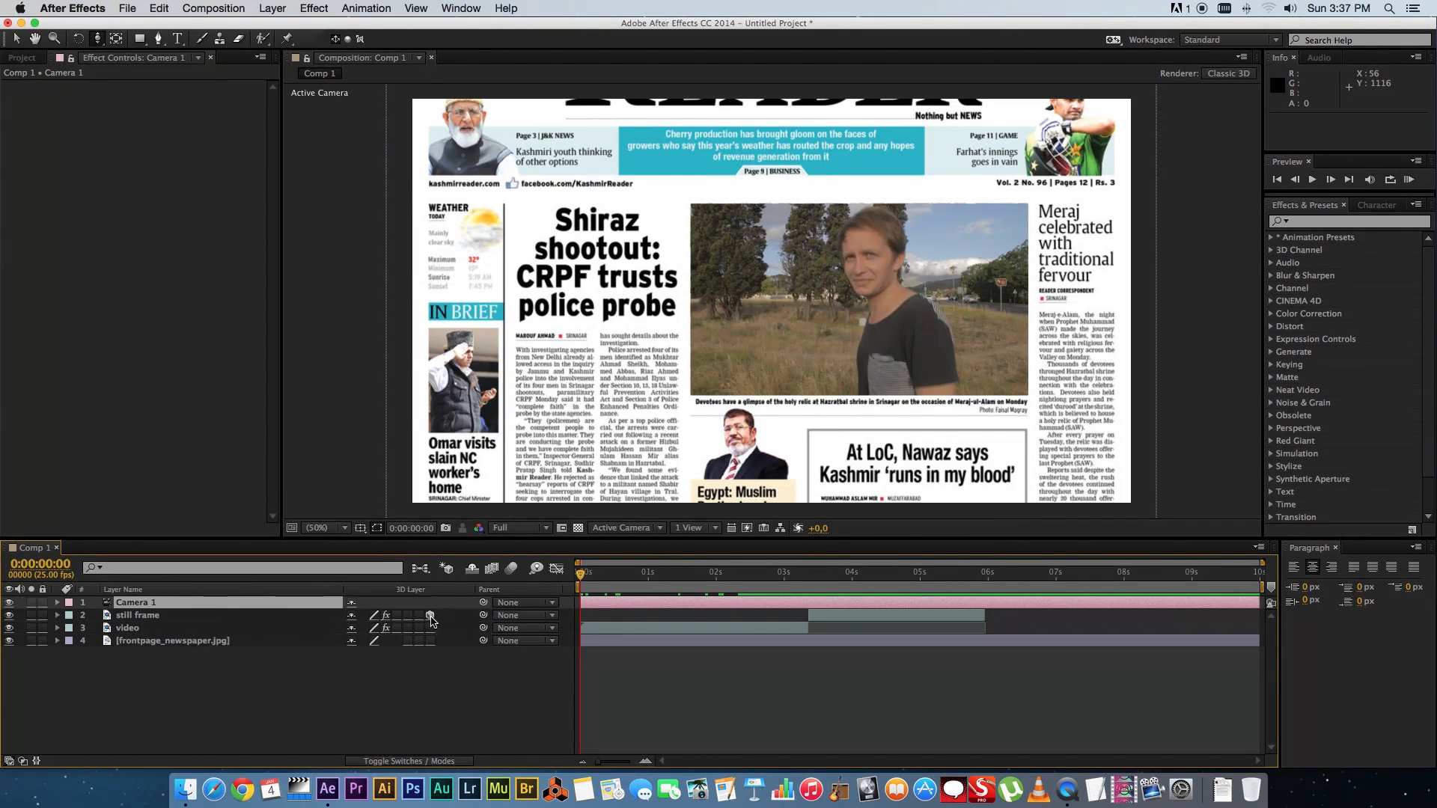
left_click(133, 602)
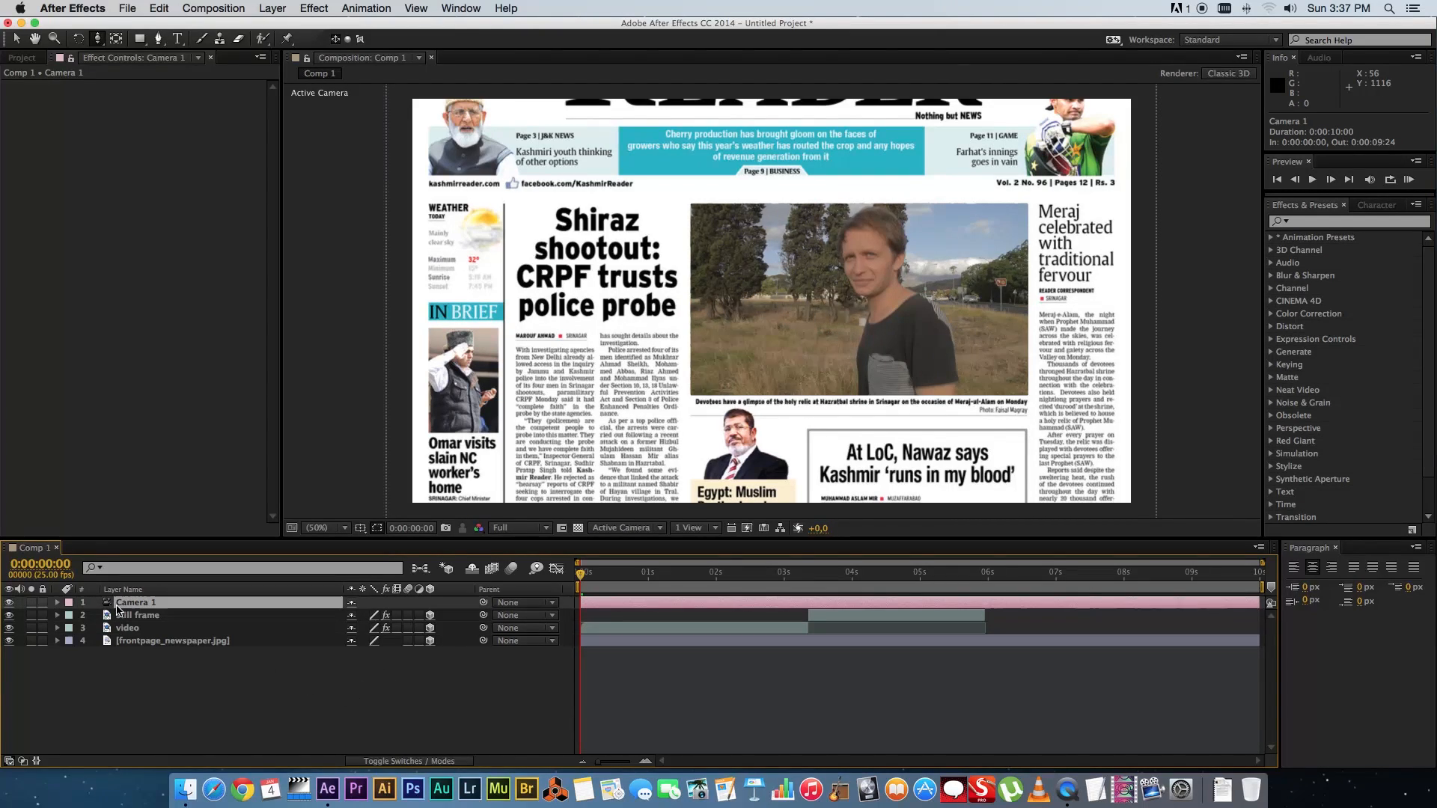
Step: Keyframe Camera 1's Transform and push in so the video fills the frame
left_click(57, 602)
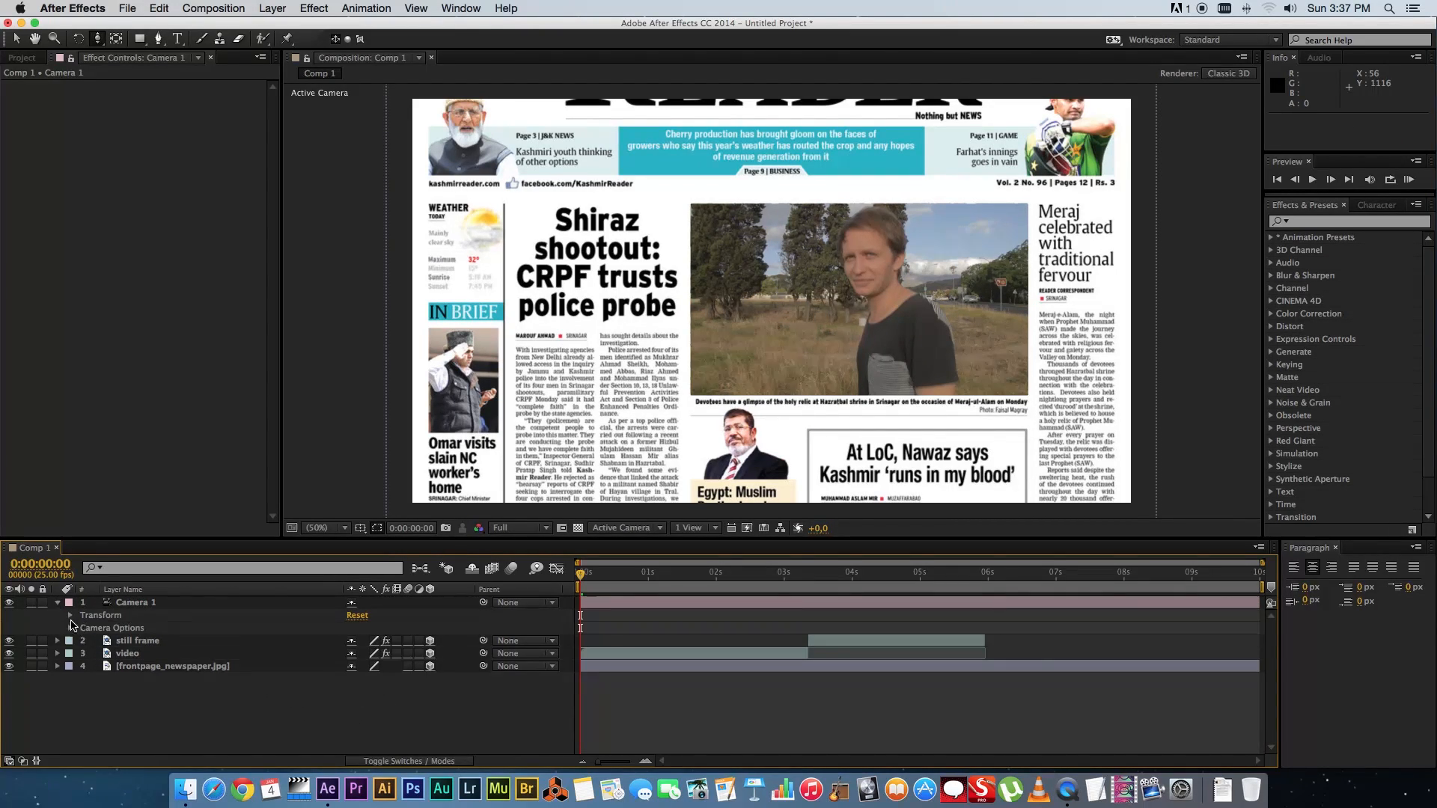
left_click(71, 615)
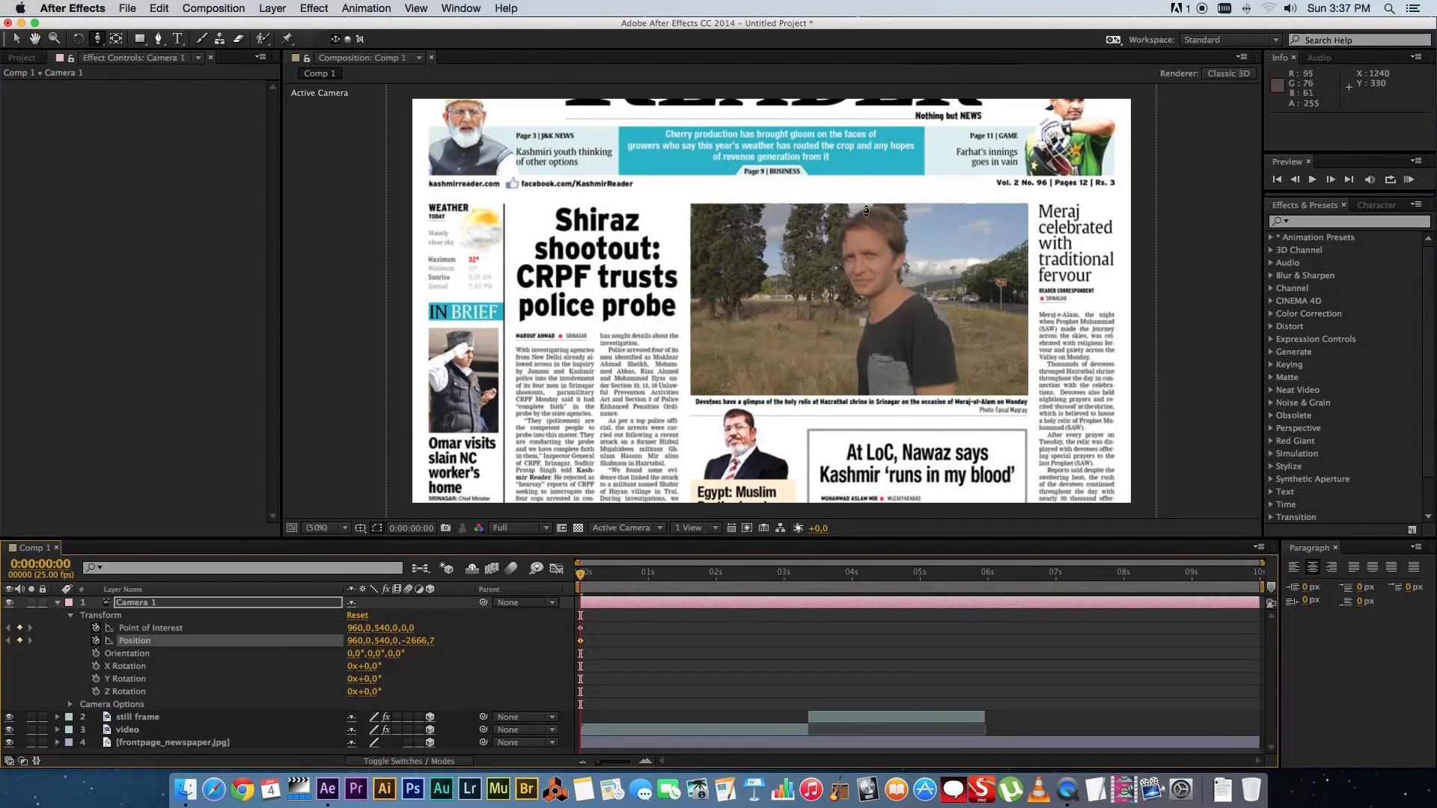
mouse_move(996, 57)
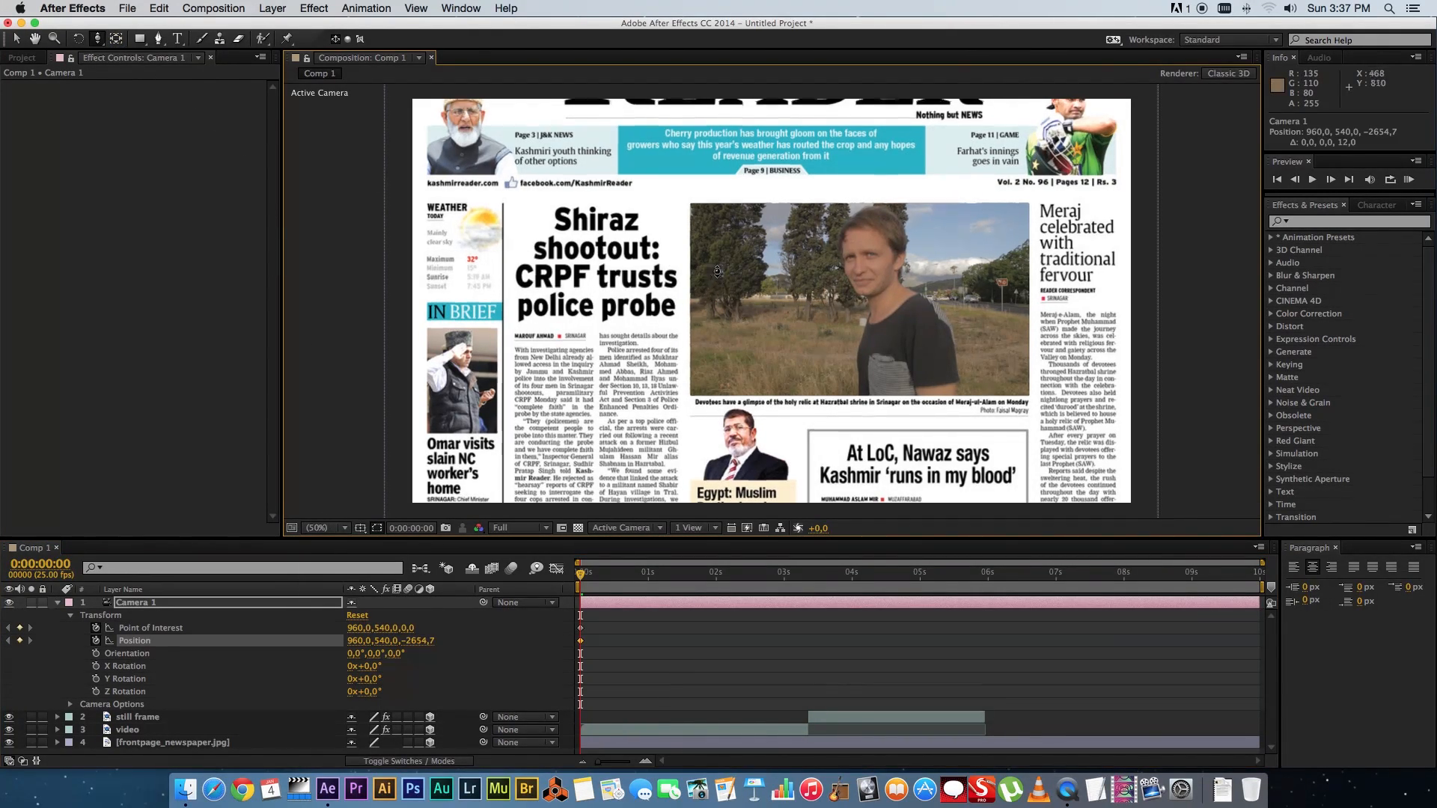
left_click(96, 38)
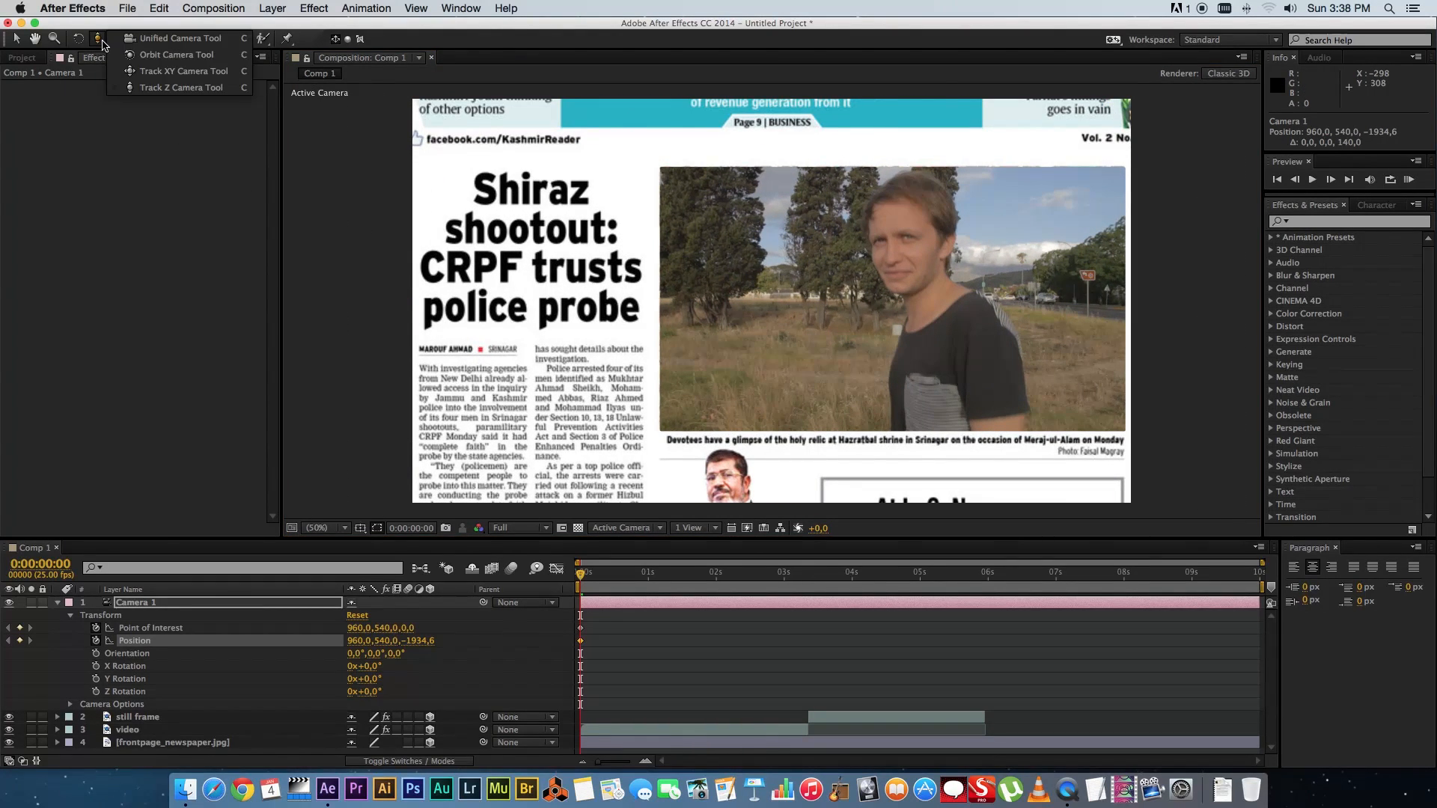
mouse_move(181, 87)
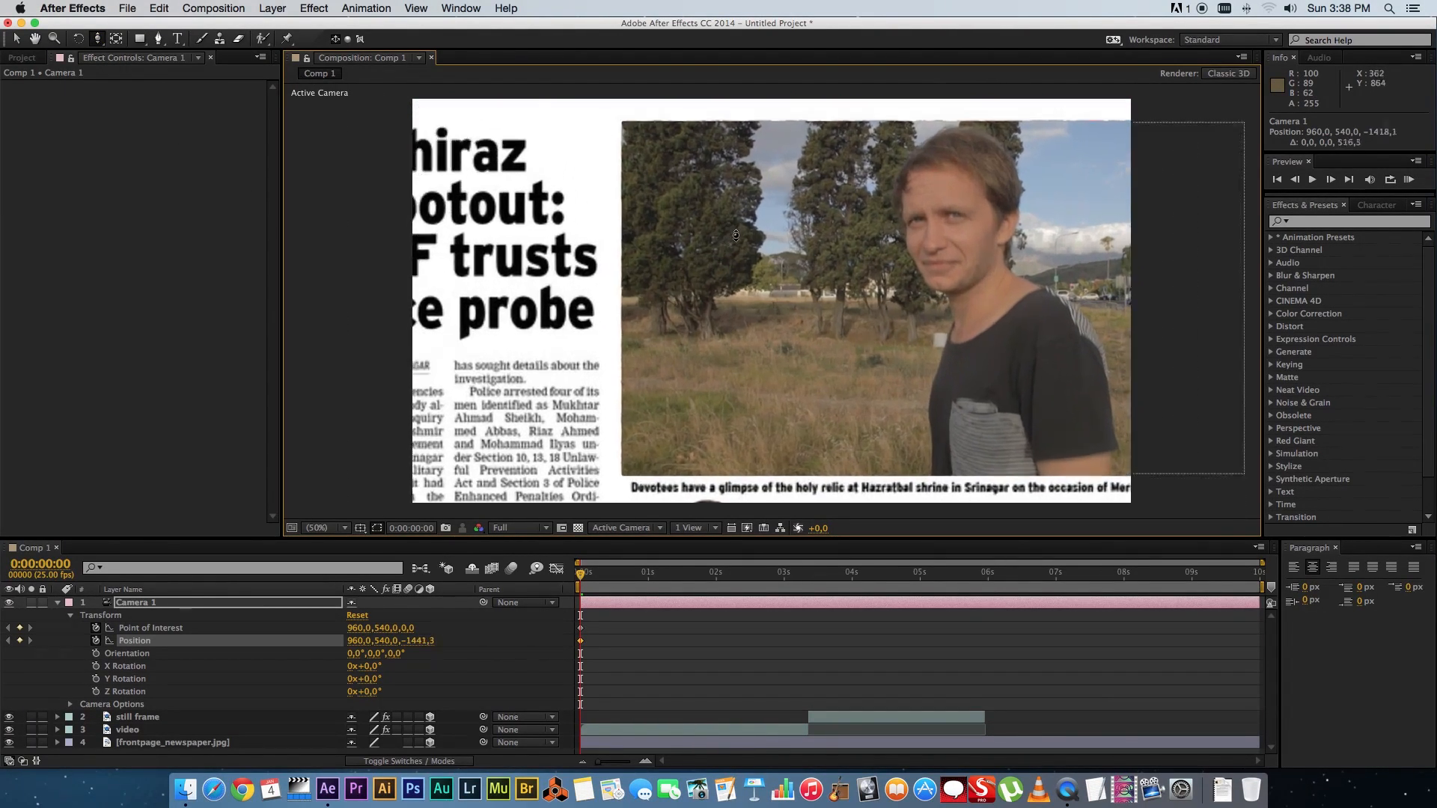
left_click(16, 37)
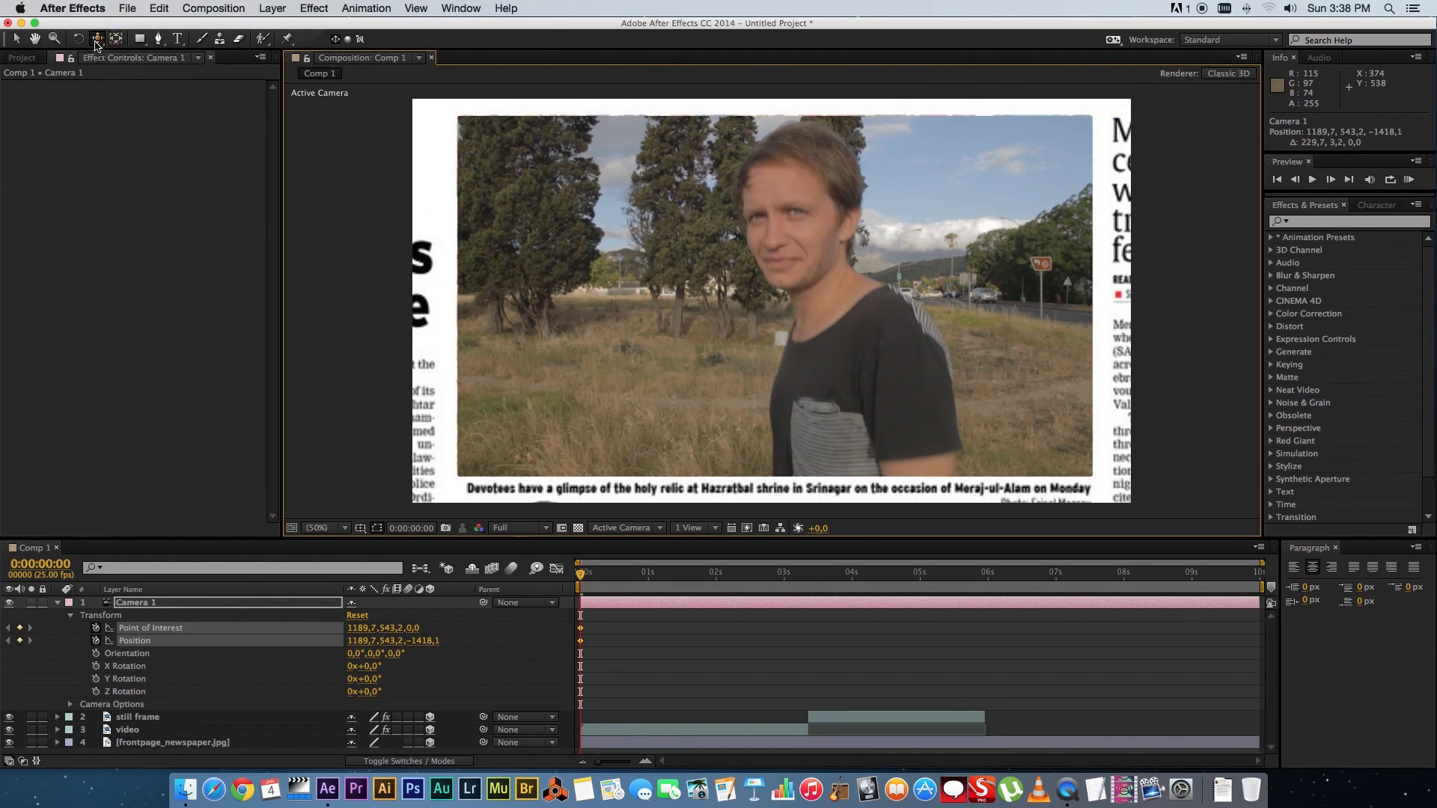
mouse_move(662, 303)
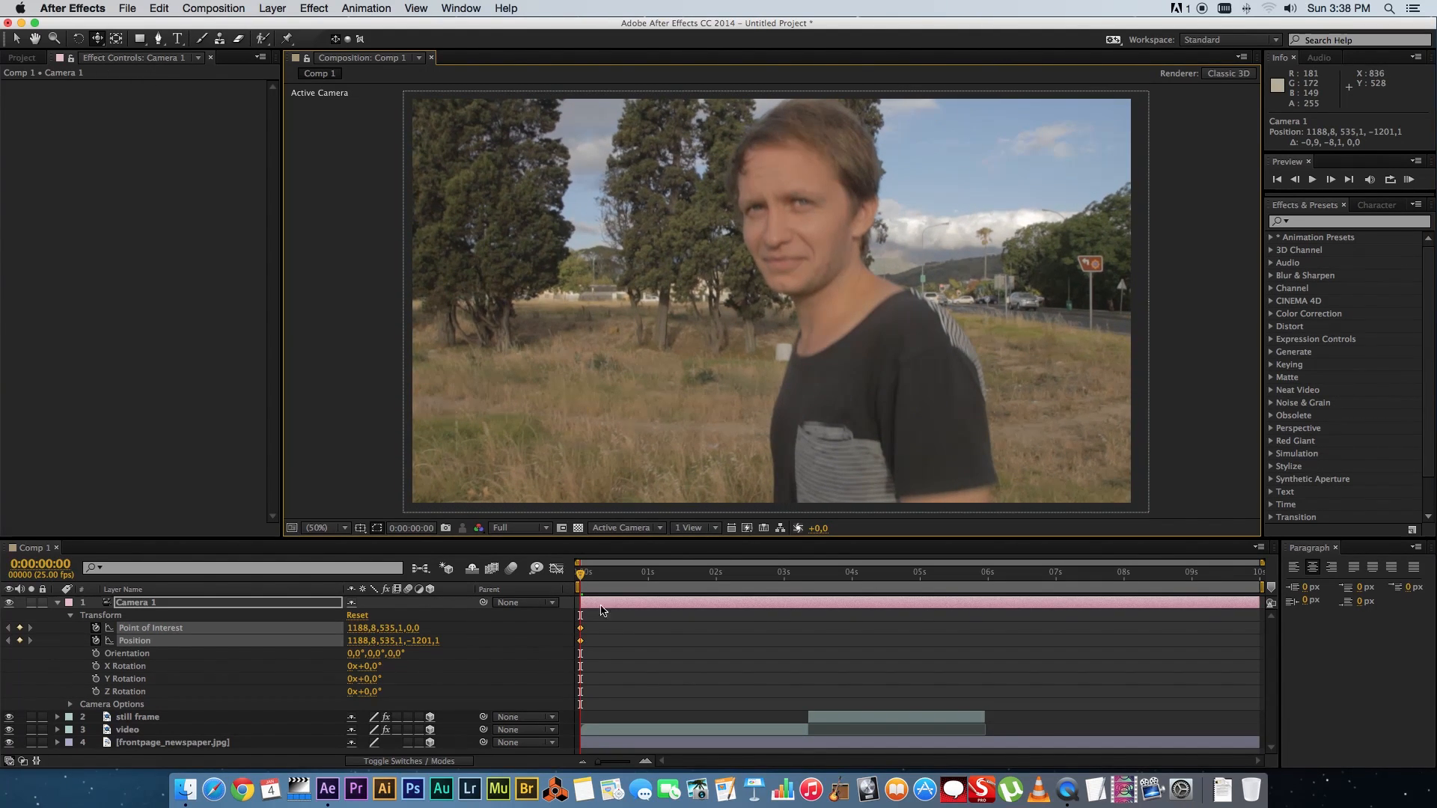
Step: Add a Camera 1 position keyframe at the freeze-frame start, around 3:08
left_click_drag(580, 571, 759, 572)
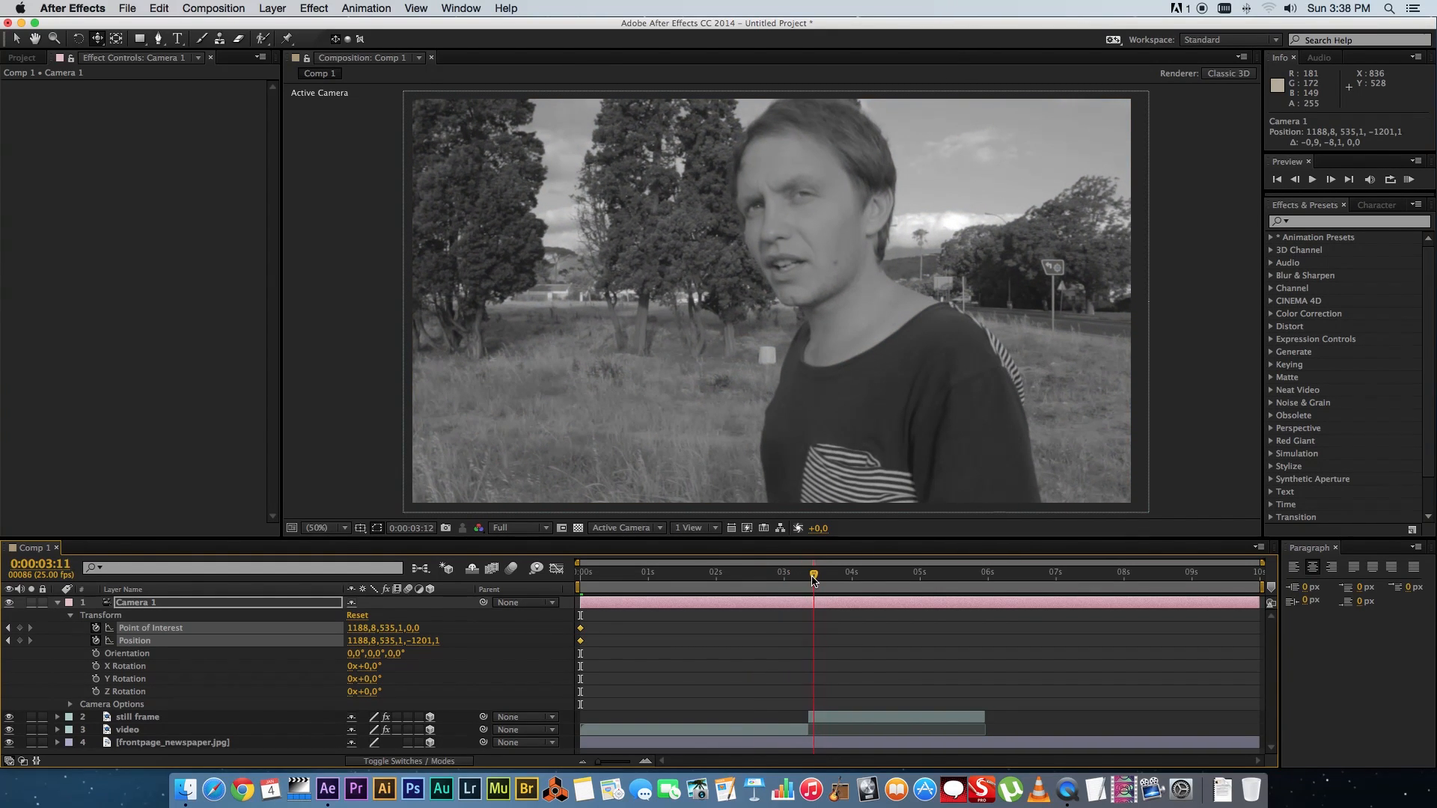
left_click_drag(812, 572, 805, 573)
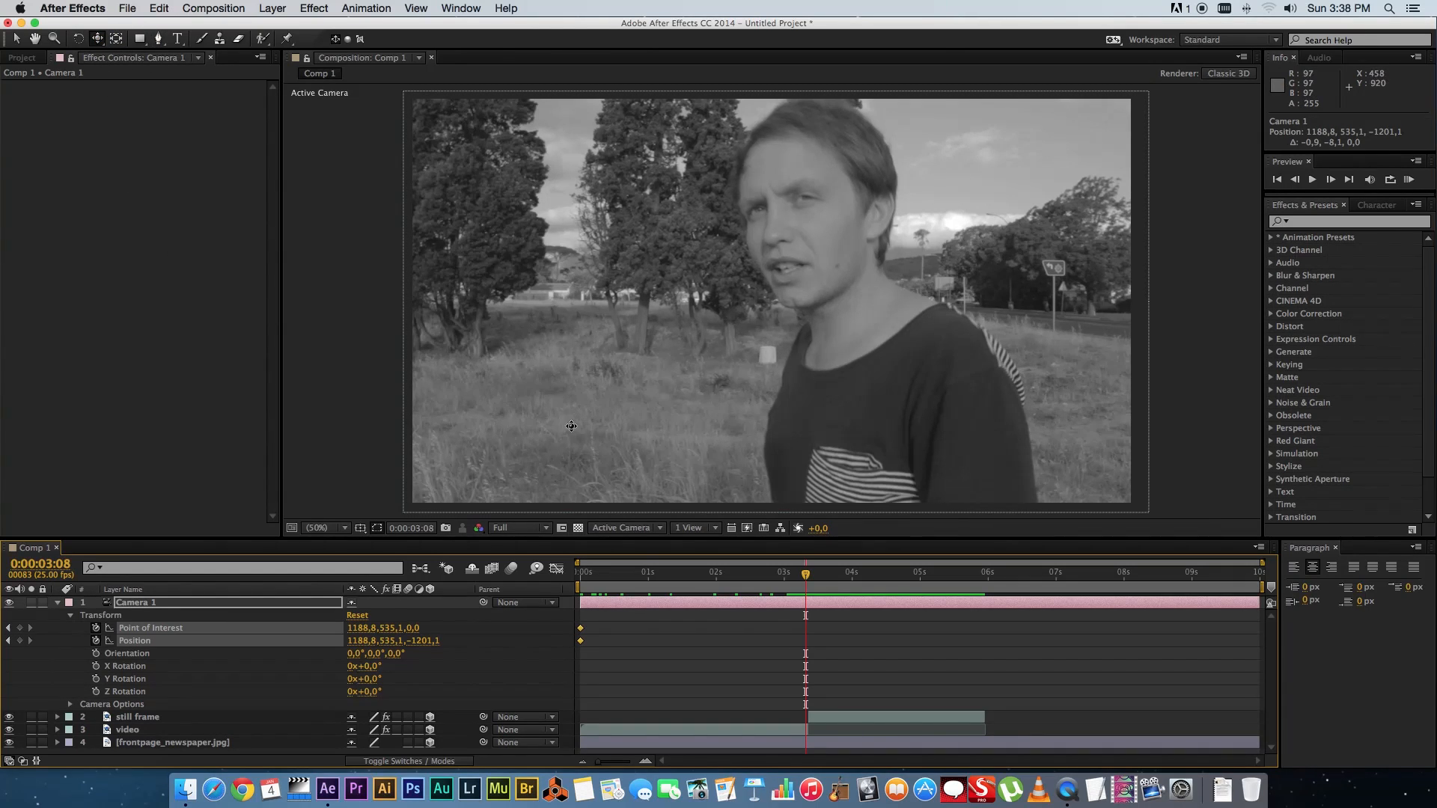
left_click(97, 38)
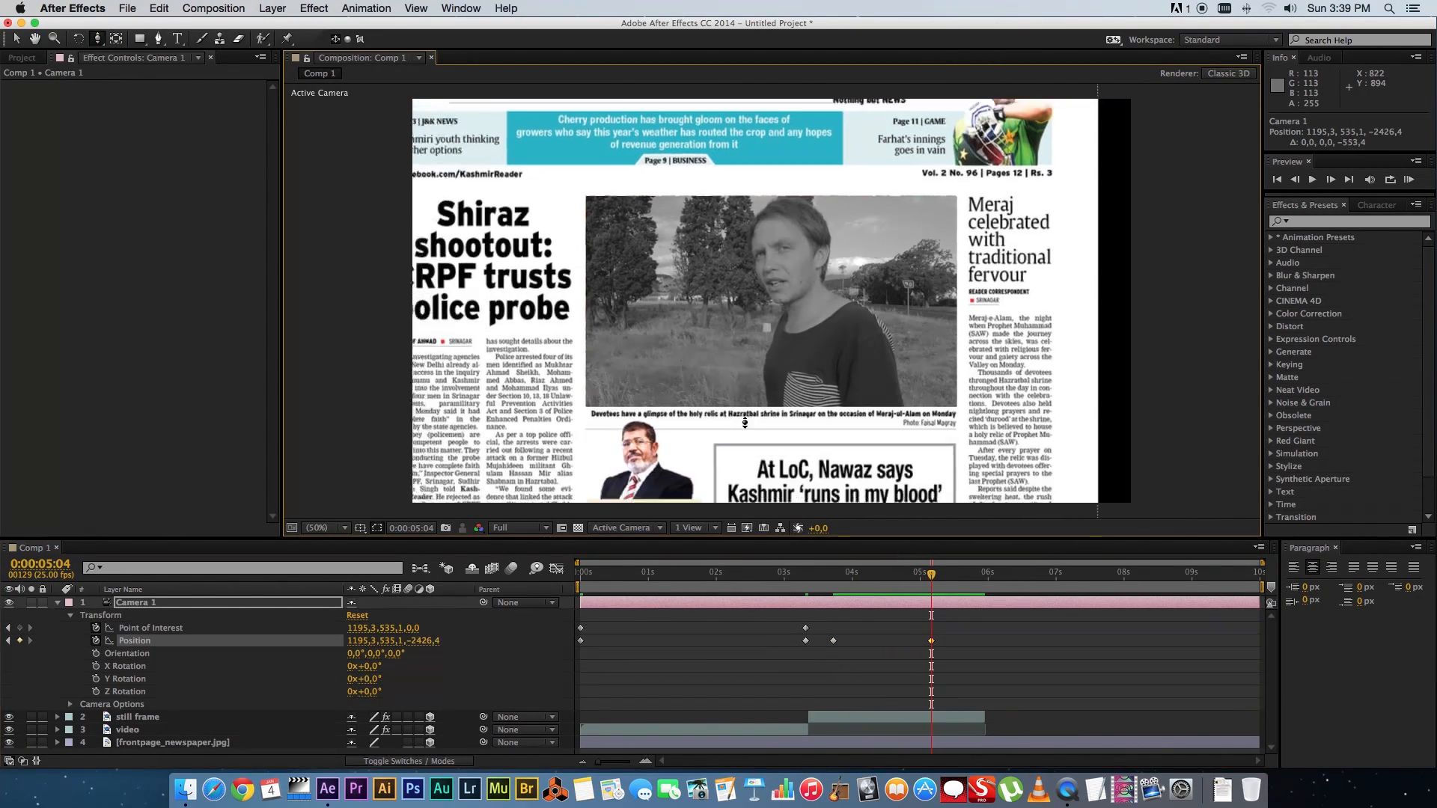
Step: Pull the camera back and centre it on the newspaper front page
left_click(115, 38)
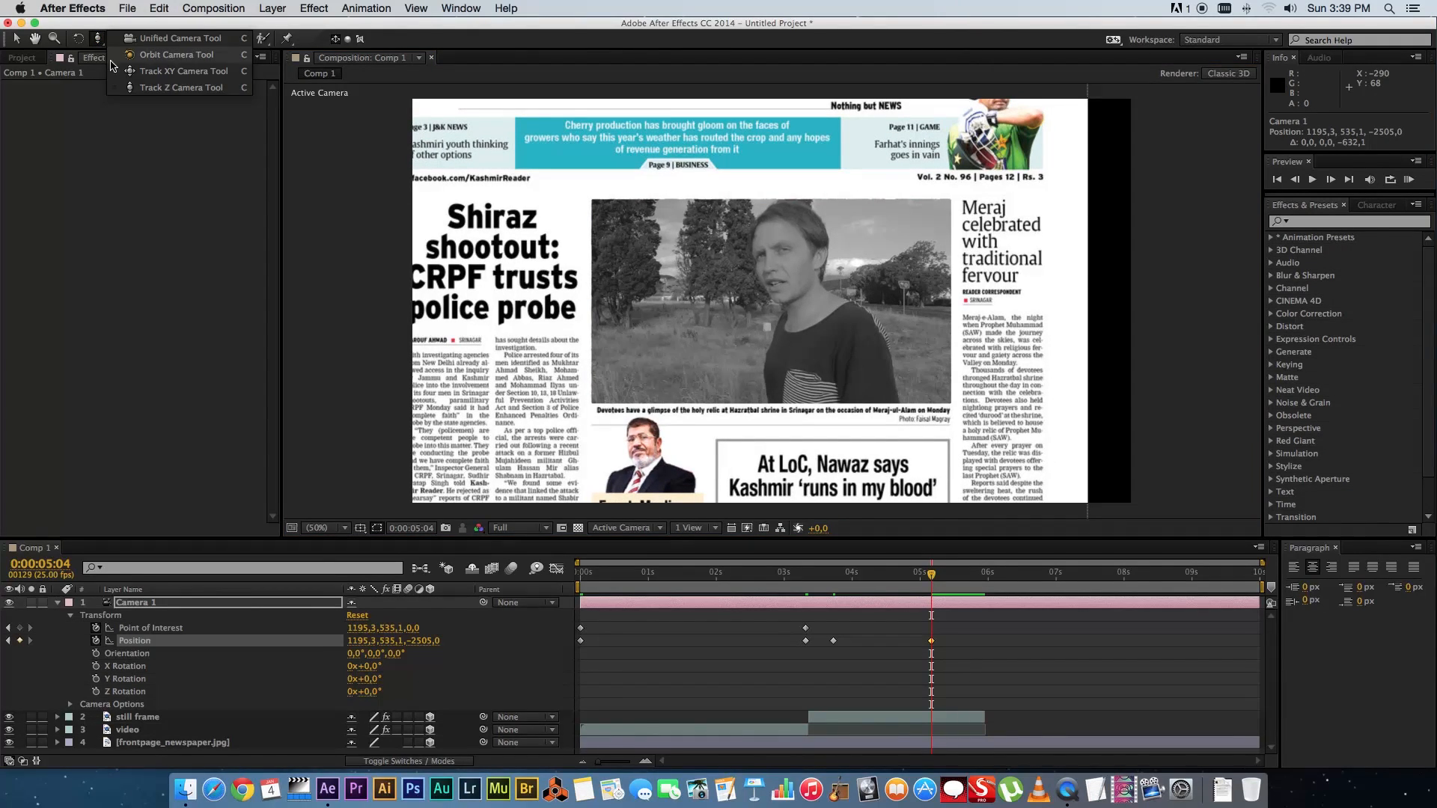
left_click(176, 54)
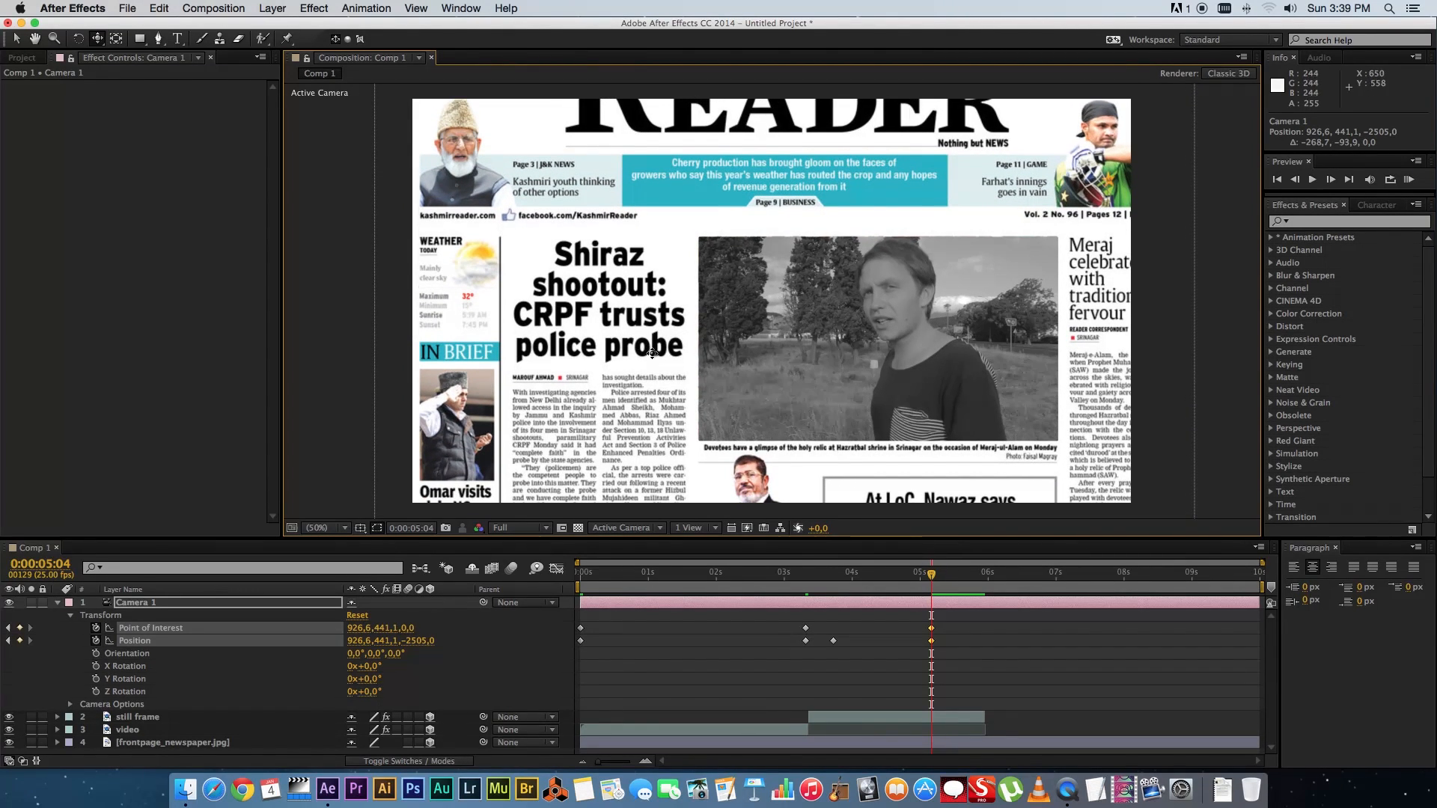
left_click_drag(932, 572, 886, 572)
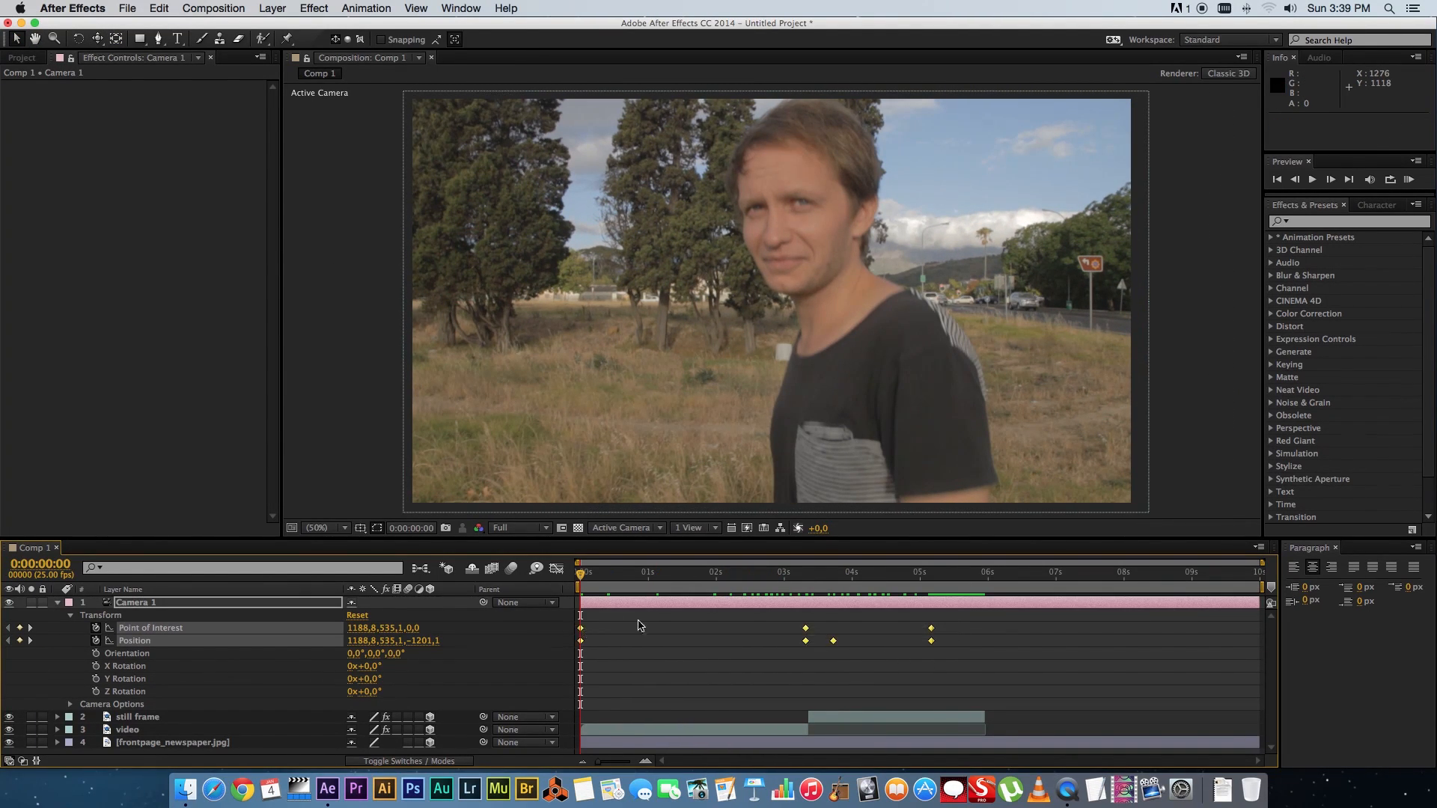
Step: Apply Easy Ease to Camera 1's keyframes and preview the zoom-out
right_click(804, 640)
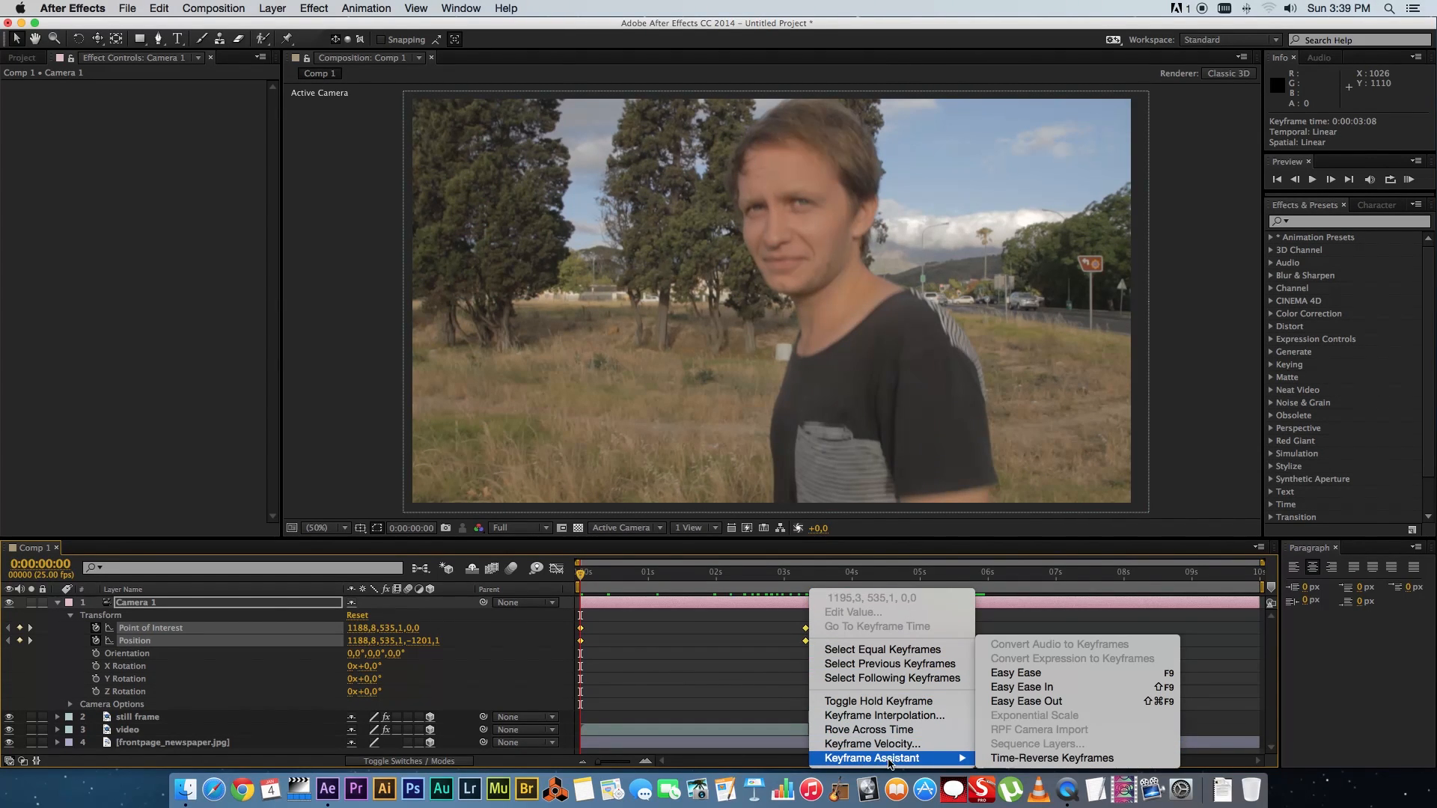
mouse_move(1041, 675)
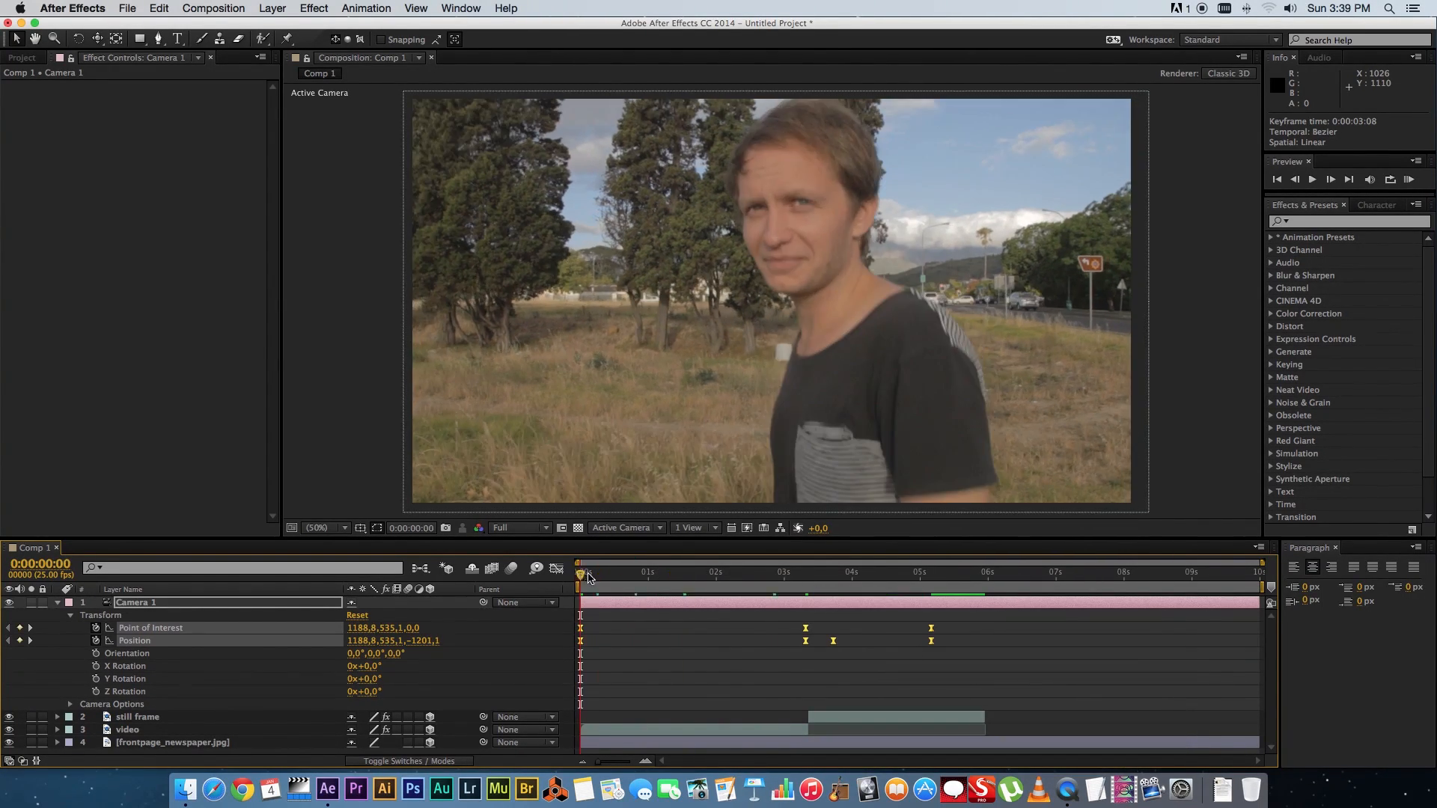
left_click(1332, 179)
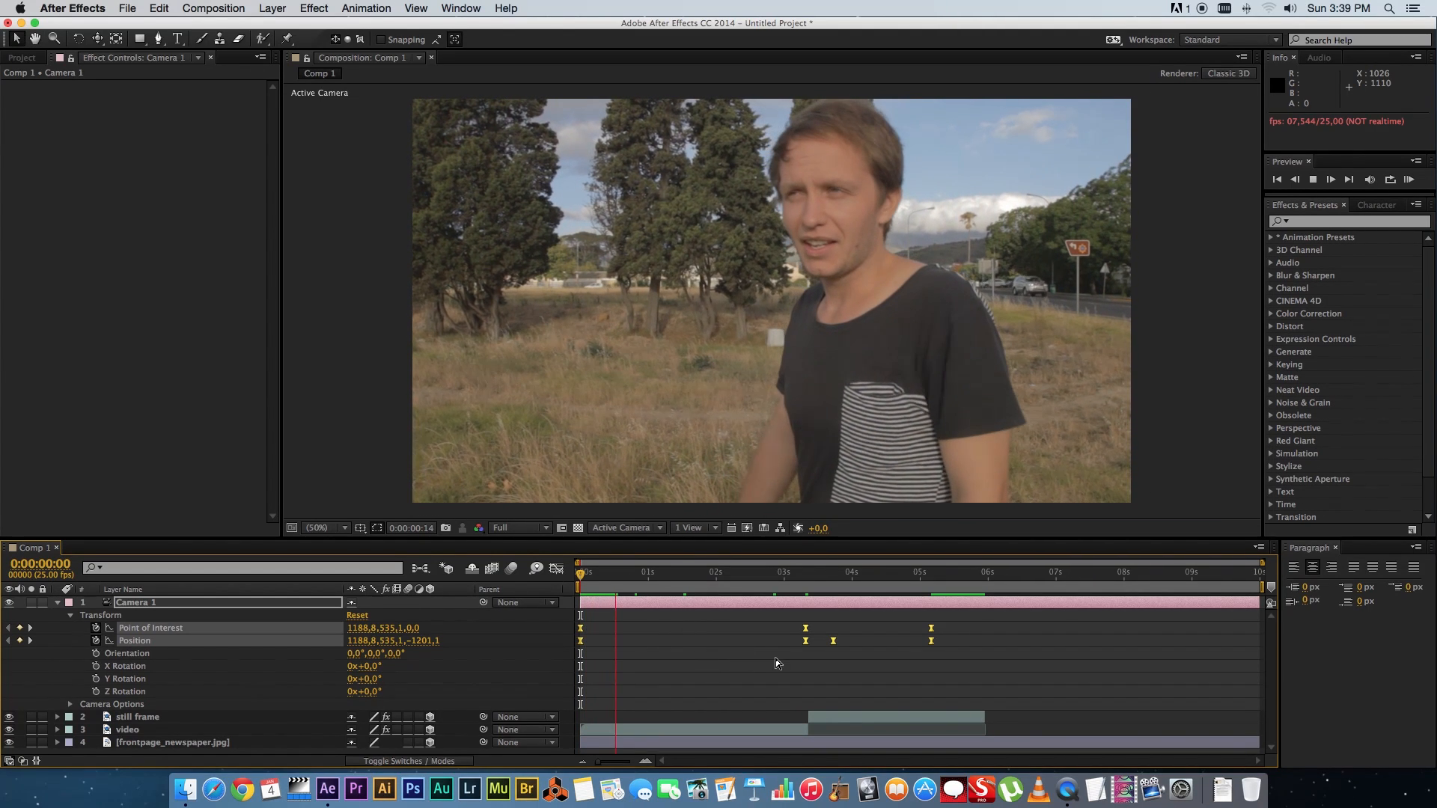